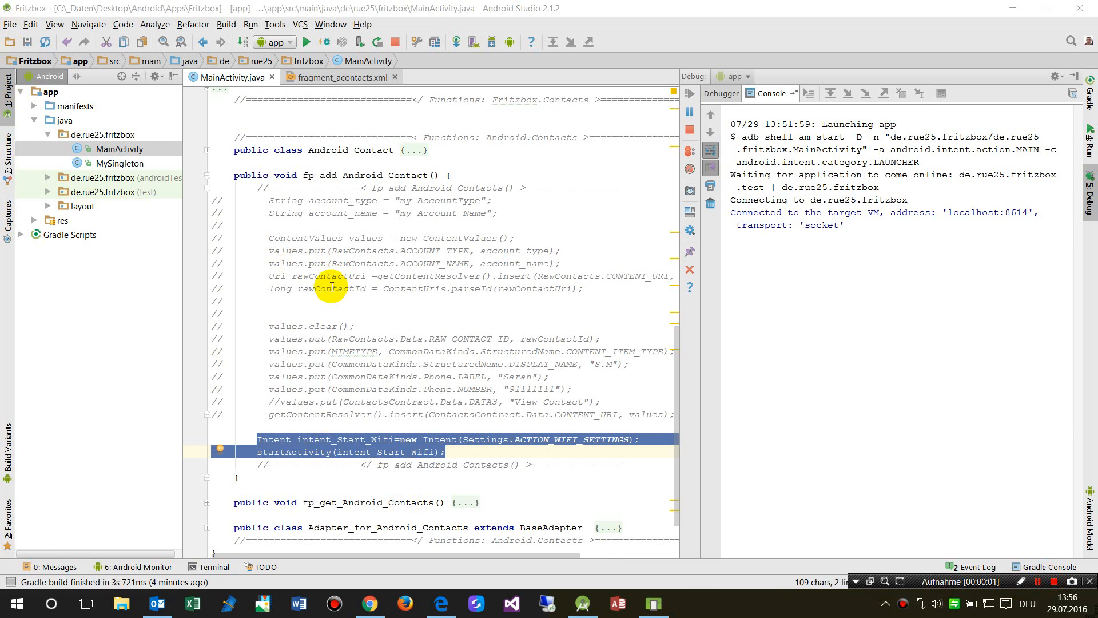
mouse_move(191, 212)
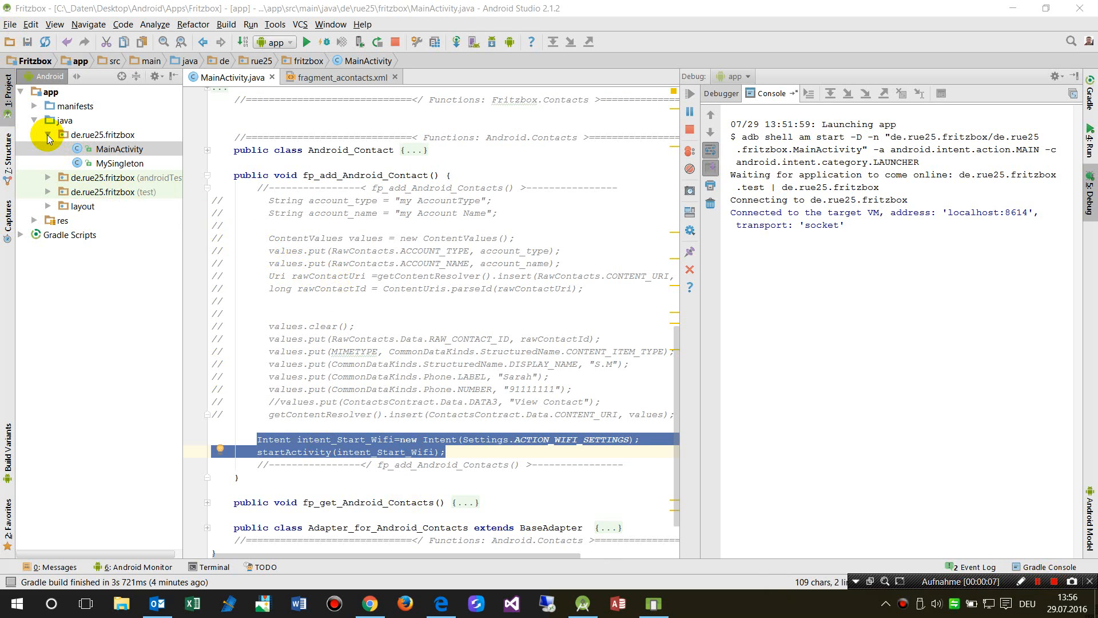
Open the File menu and show the New submenu with its creation options.
click(10, 24)
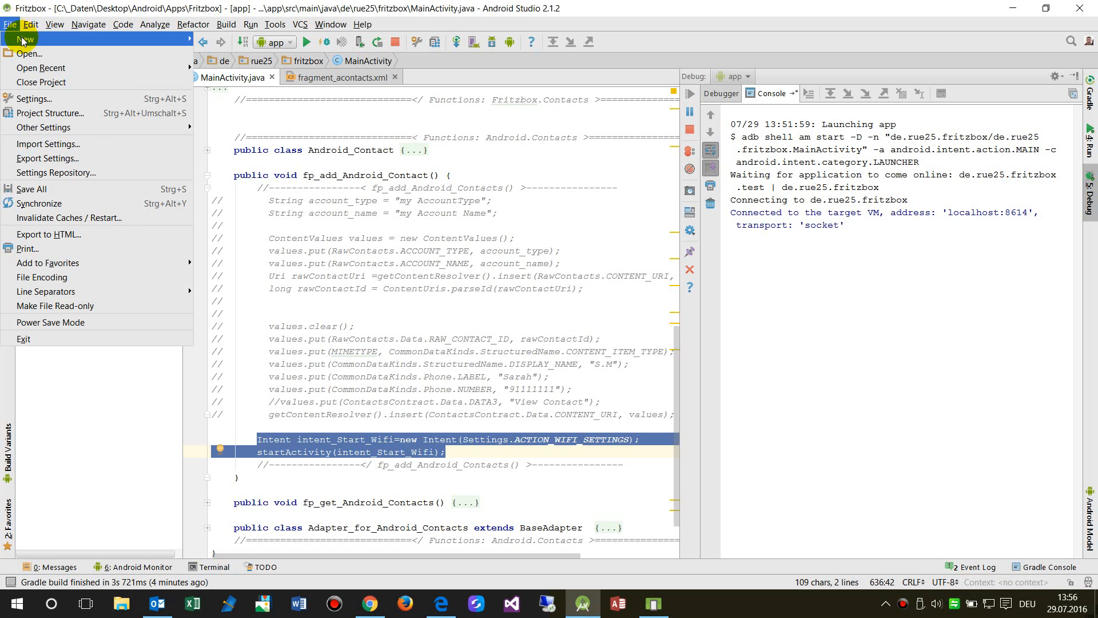
click(30, 24)
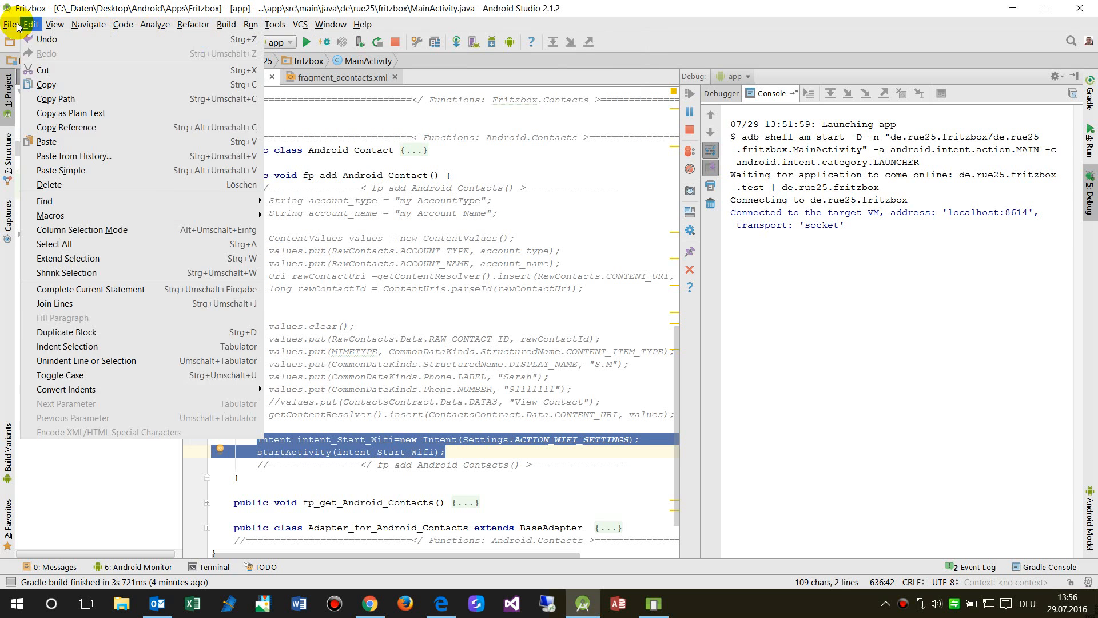
click(10, 24)
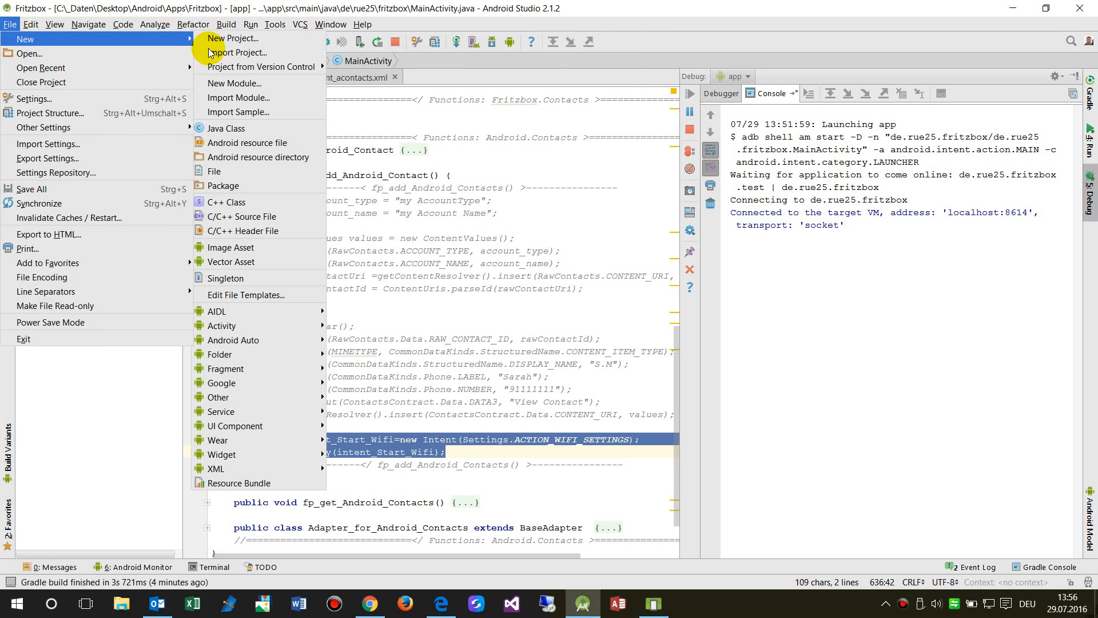
Create phone/tablet project 'Demo_2016_07_29_Ask_Wifi' with an Empty Activity named MainActivity.
click(231, 38)
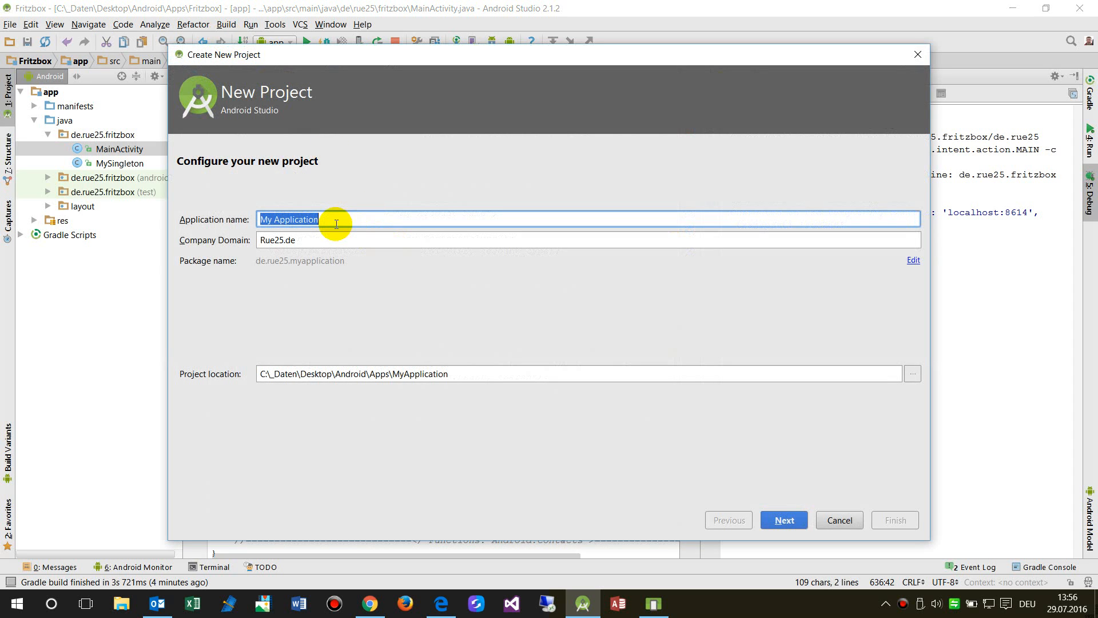
text(Demo_2016_07_29_Ask_Wifi)
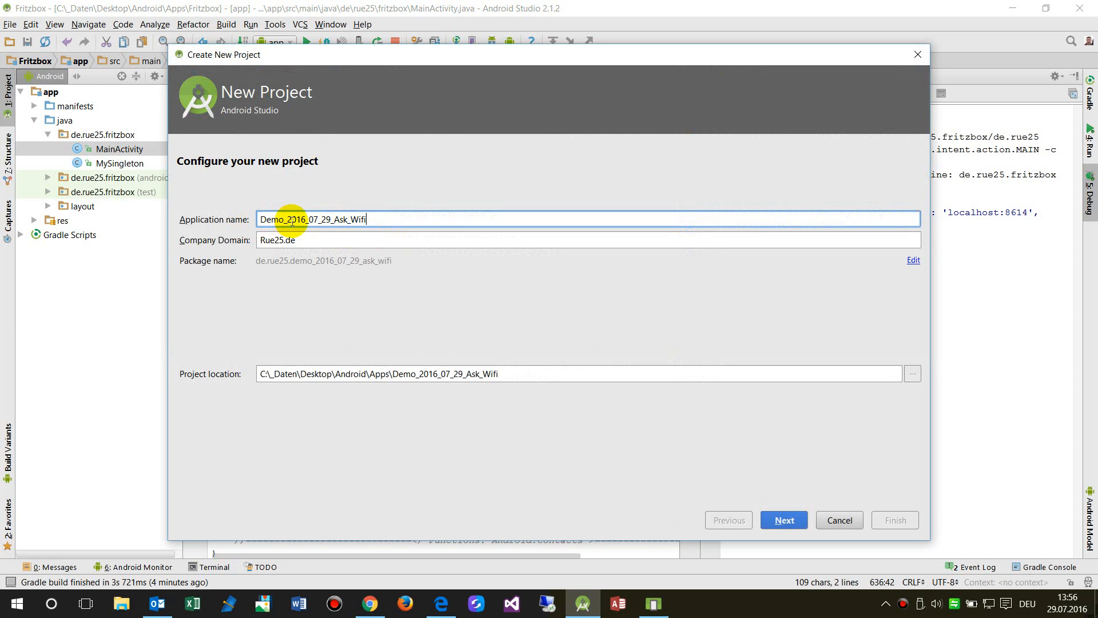
mouse_move(381, 224)
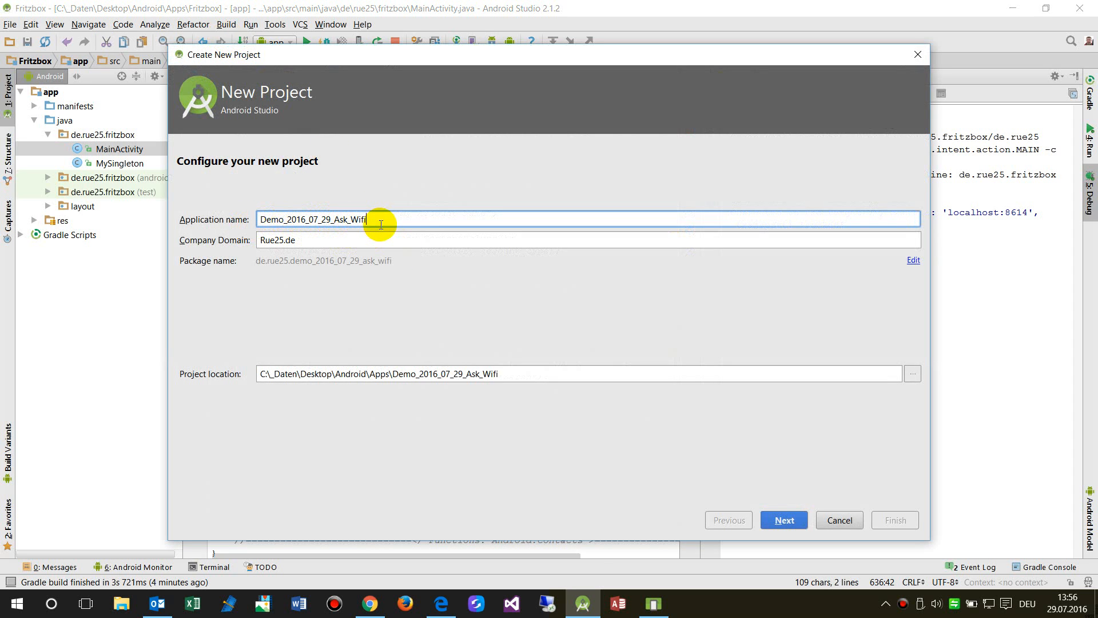
click(783, 519)
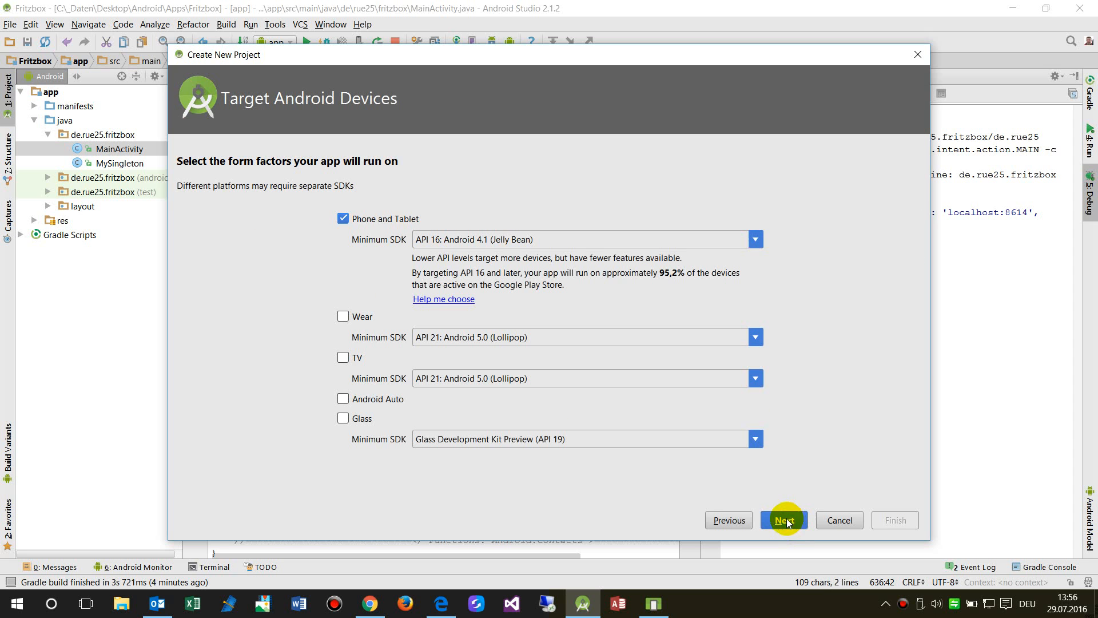
mouse_move(397, 226)
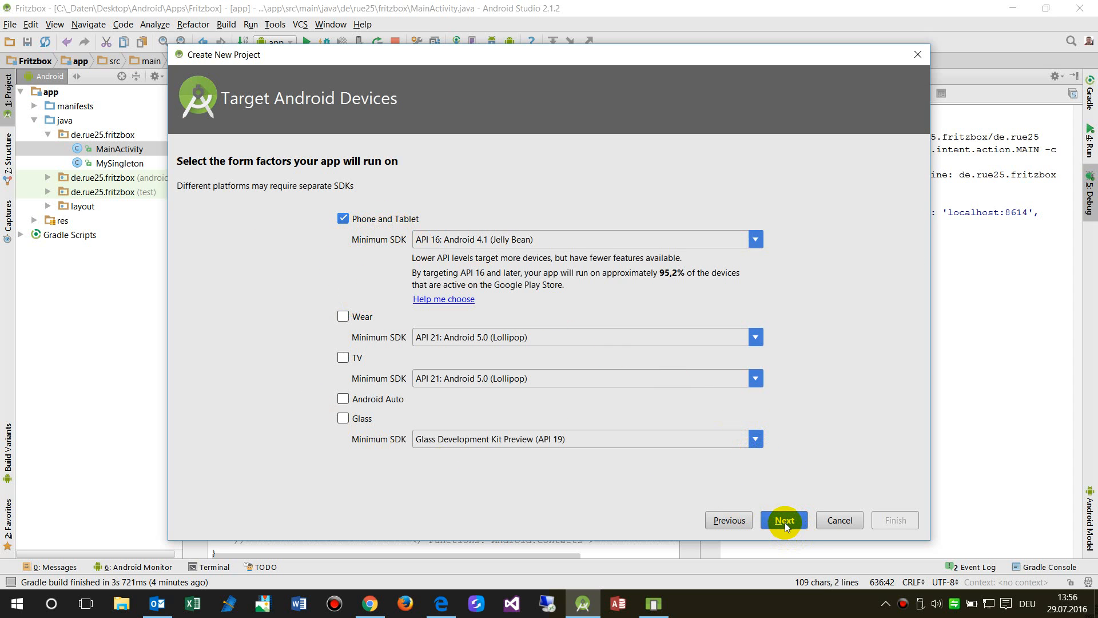
click(782, 519)
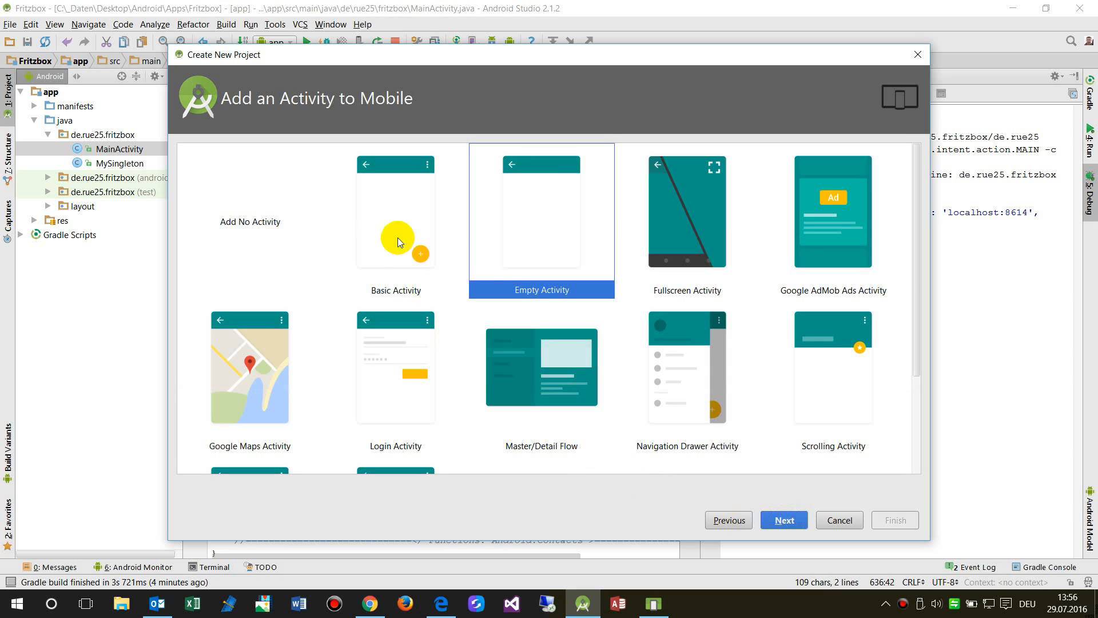
mouse_move(592, 261)
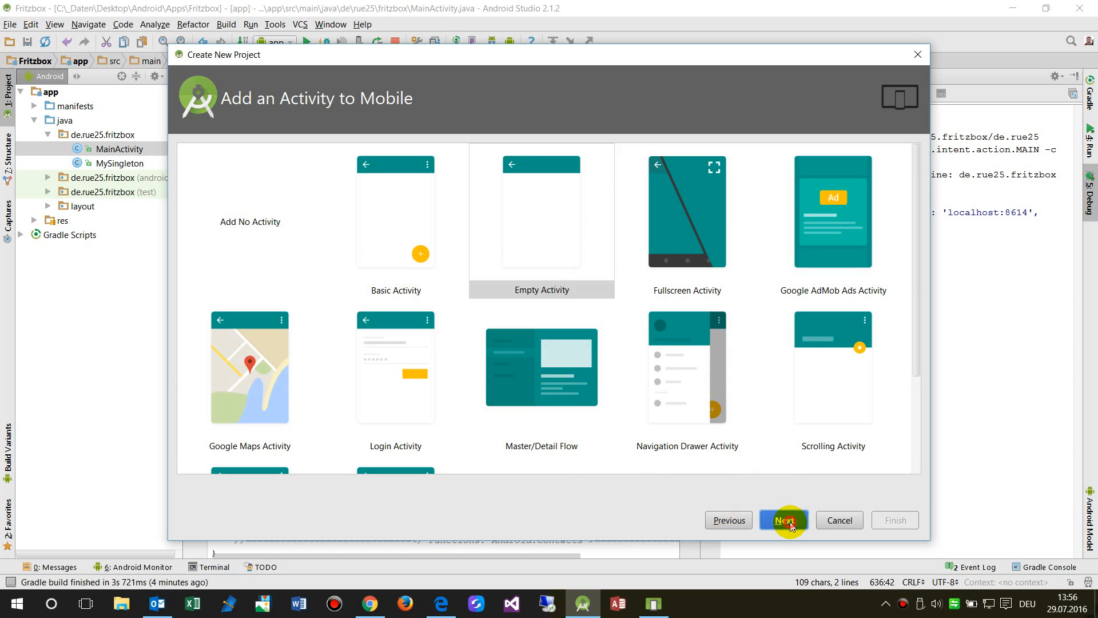
click(783, 520)
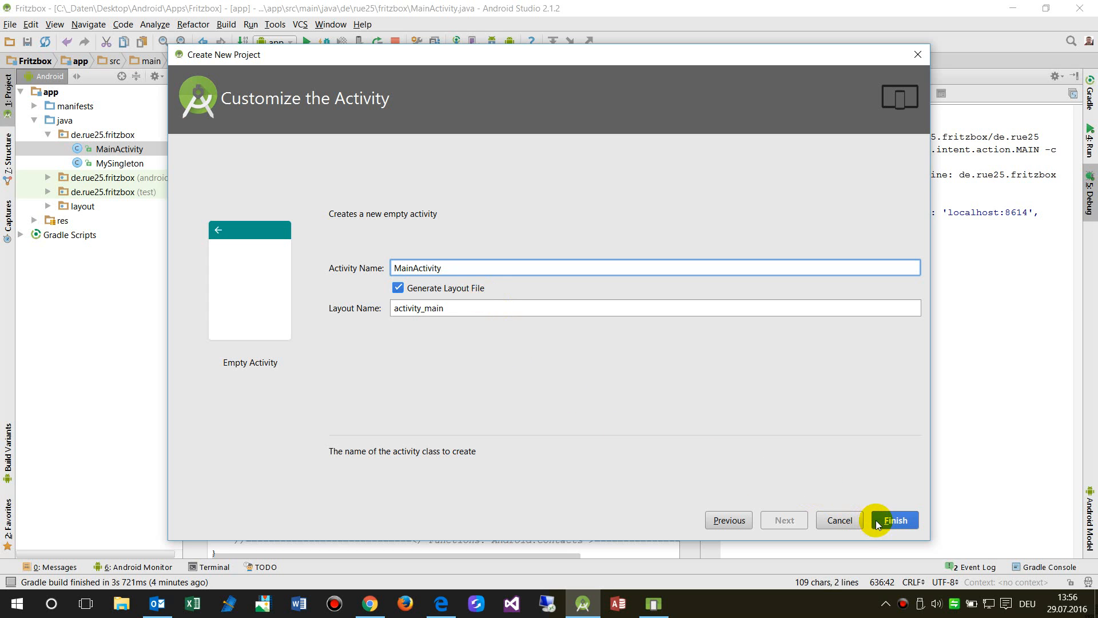
click(895, 520)
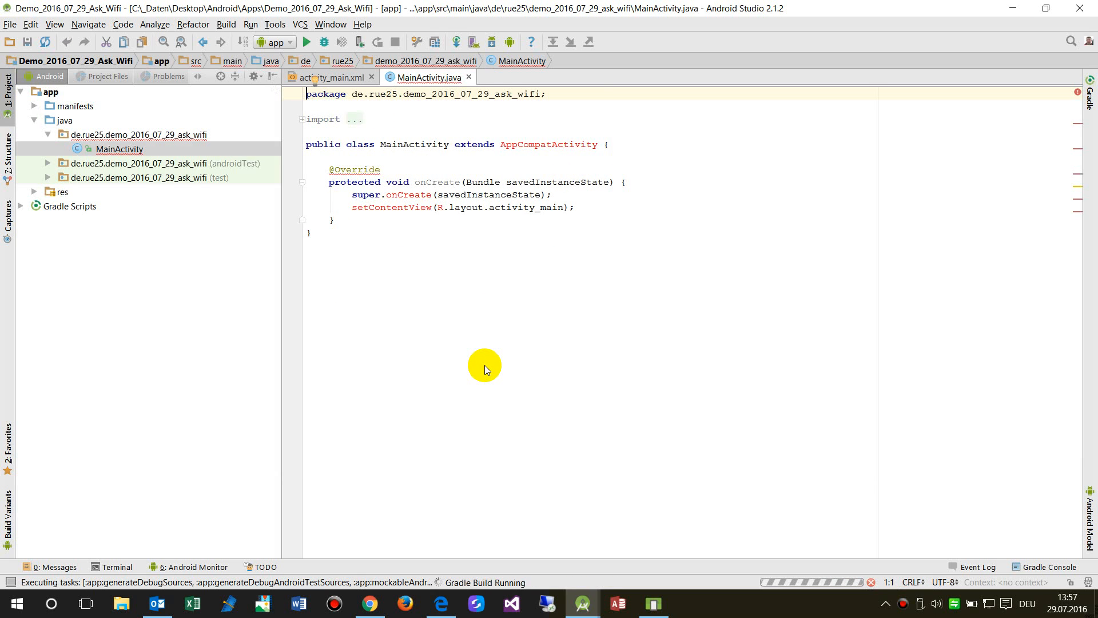
mouse_move(560, 582)
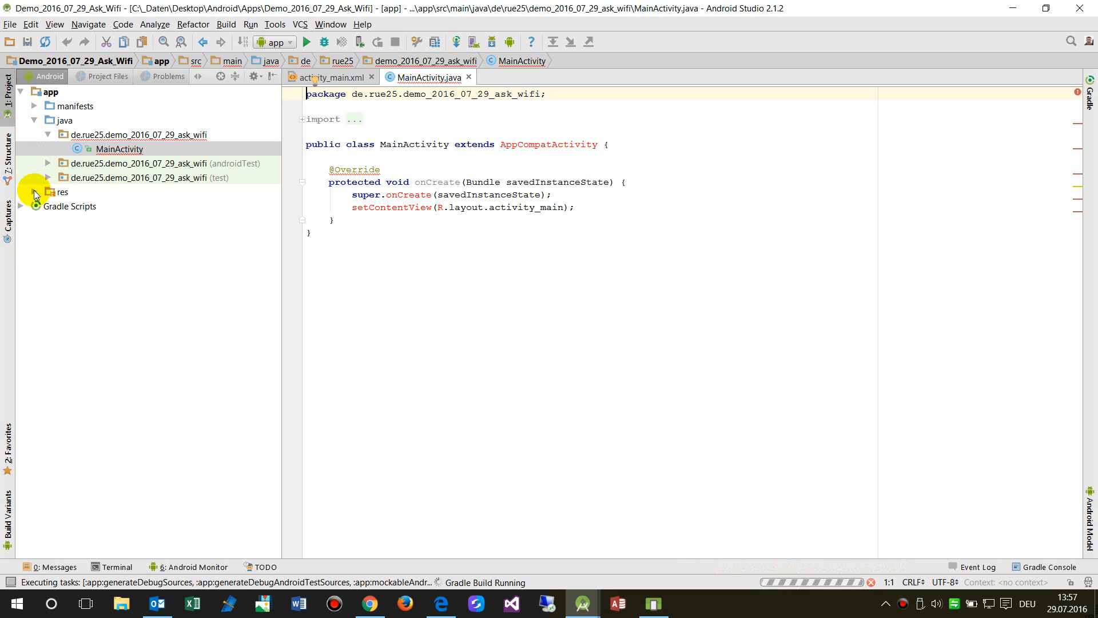
In activity_main.xml Design view, add a 'Start Wifi' button with id btnStart_Wifi.
click(34, 191)
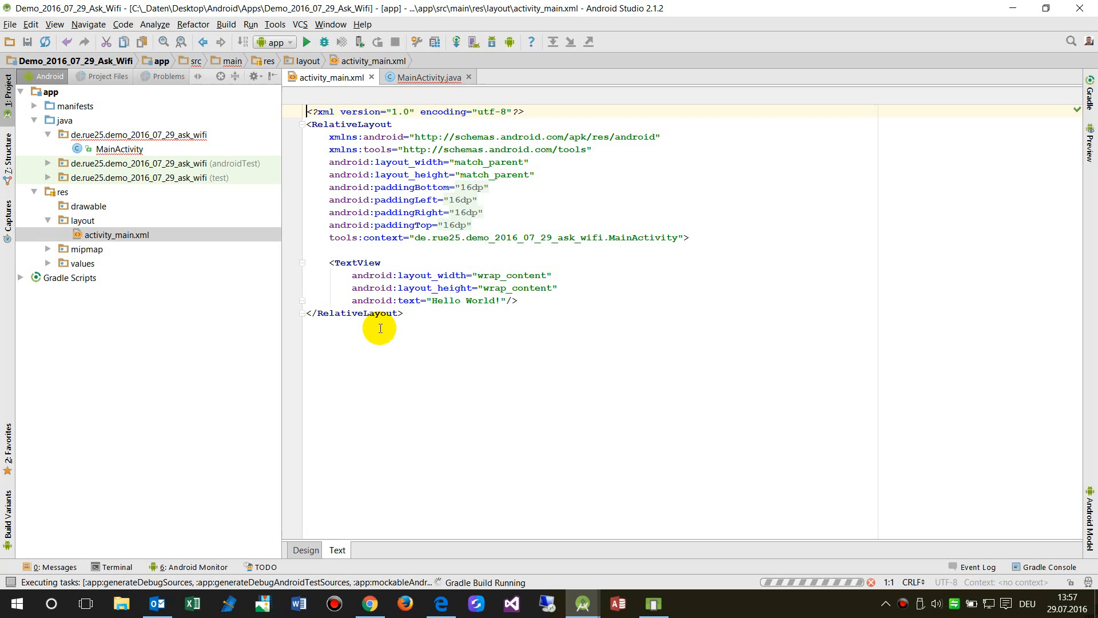
click(304, 550)
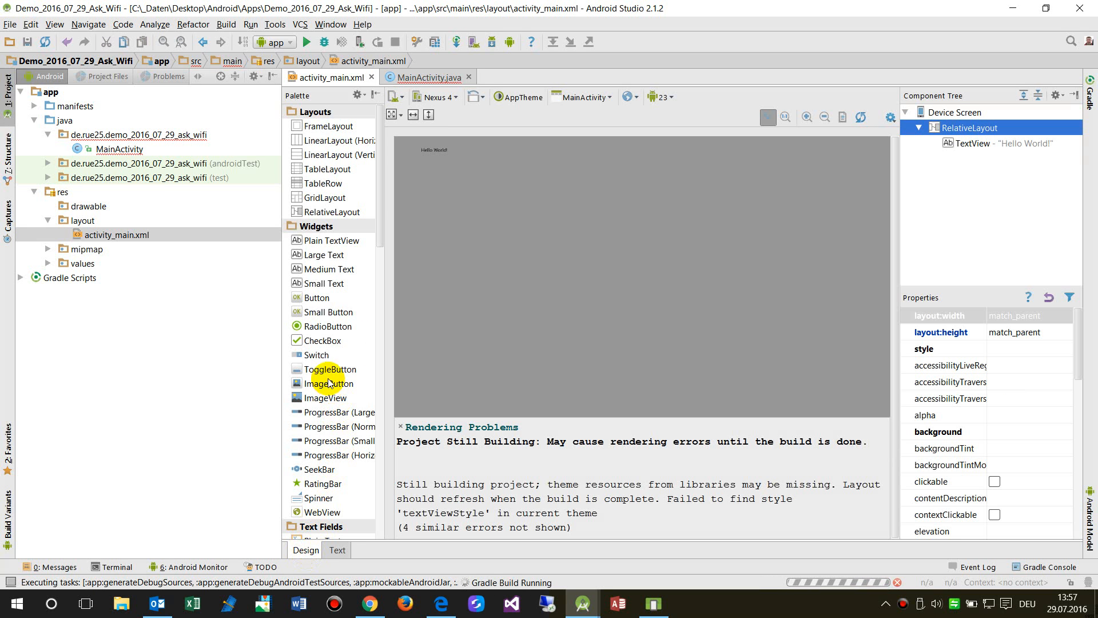
mouse_move(338, 341)
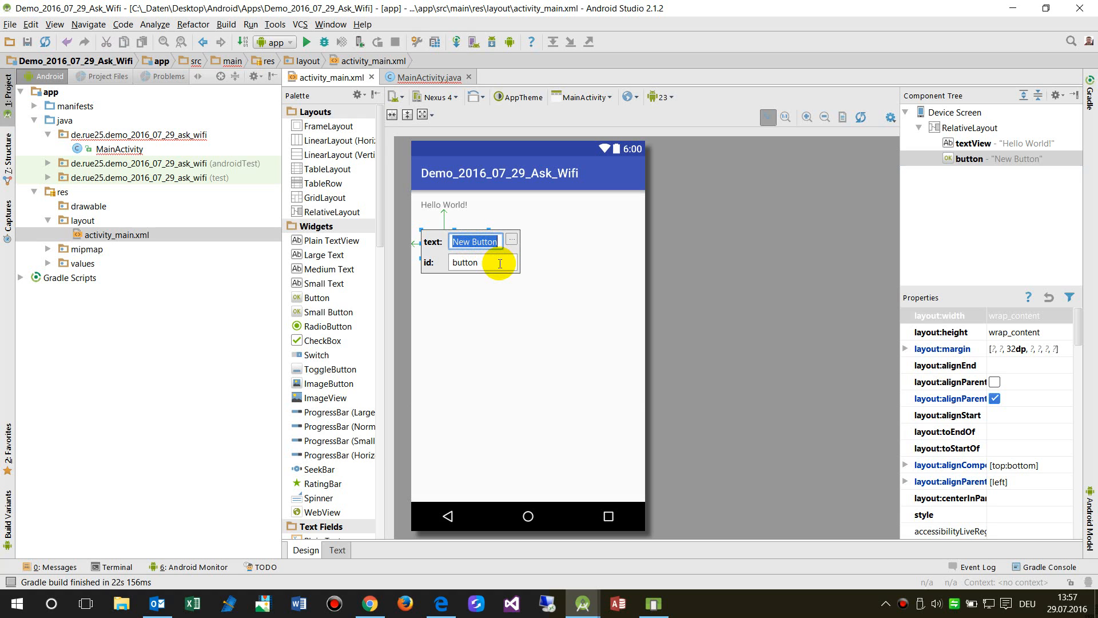
text(Start Wifi)
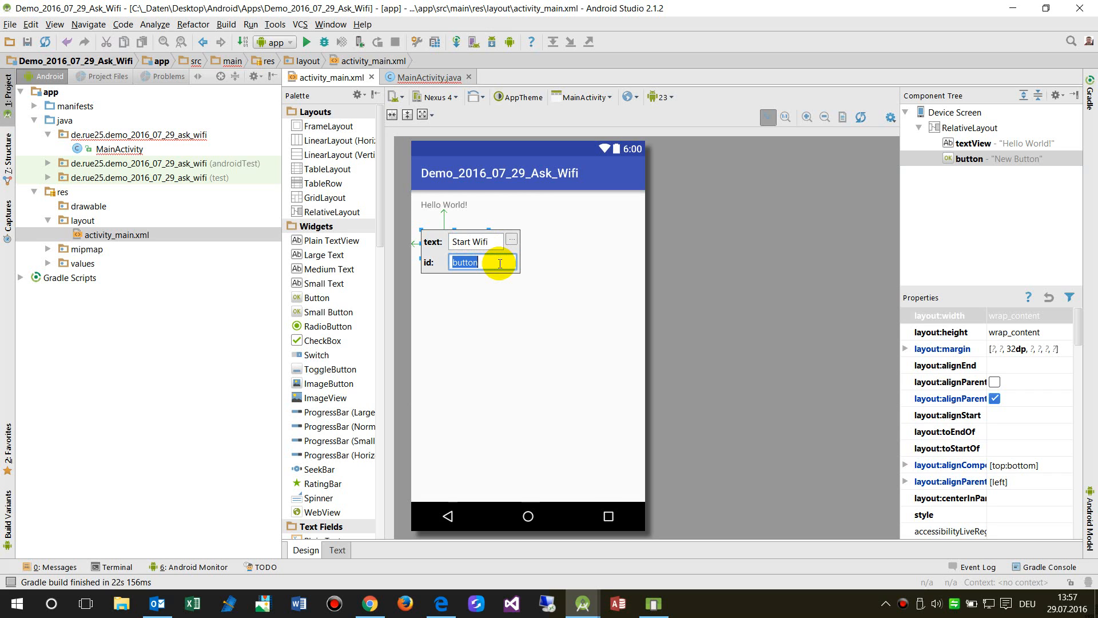
text(btnStart)
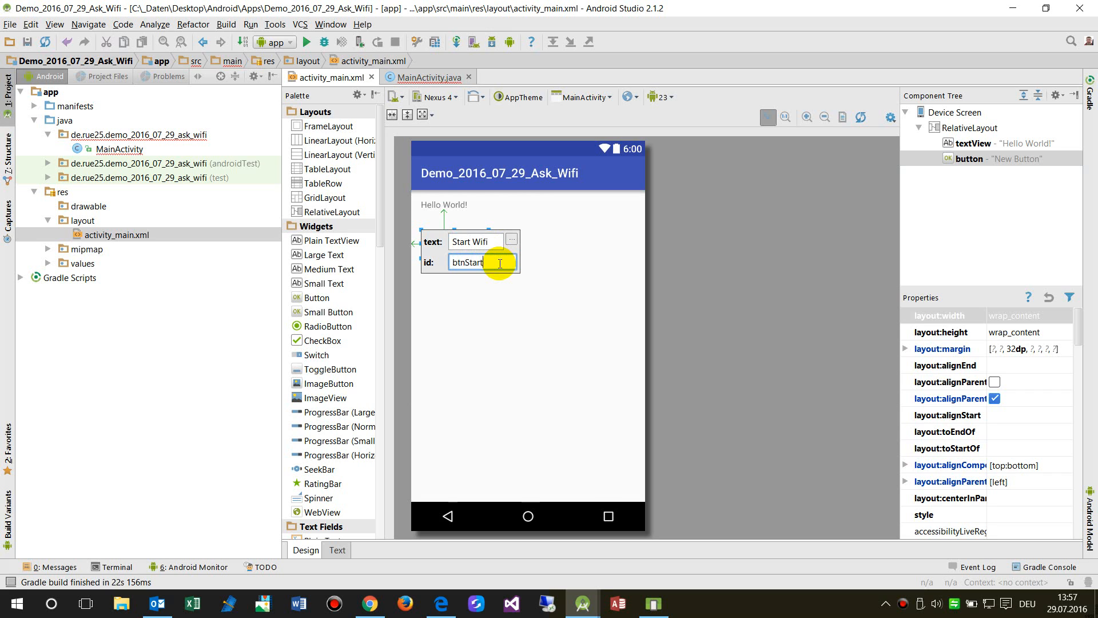
text(_Wifi)
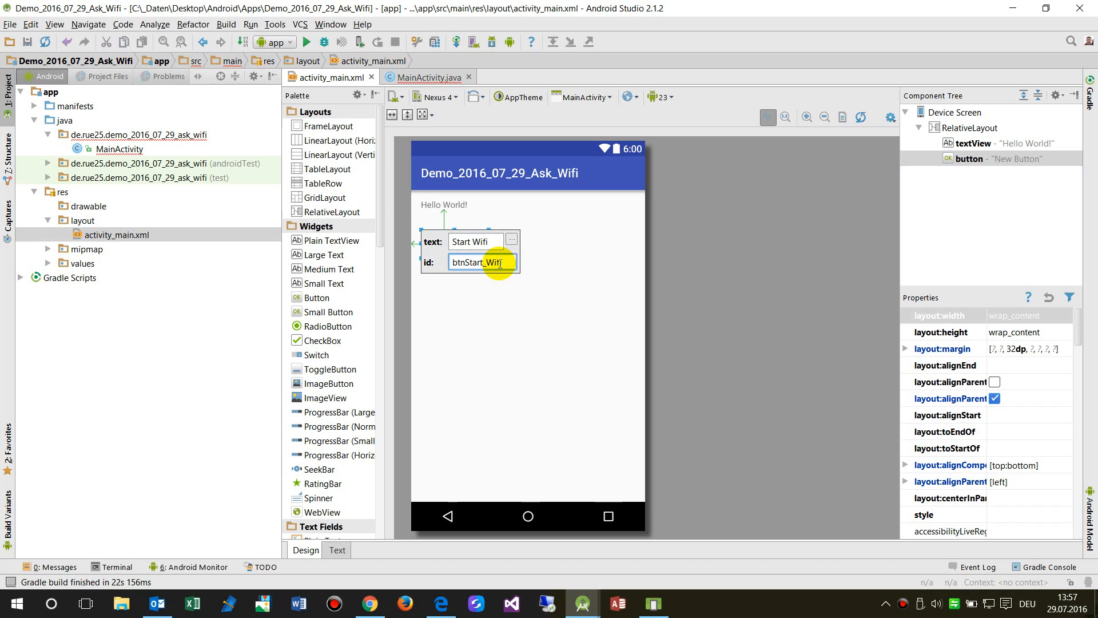
click(337, 549)
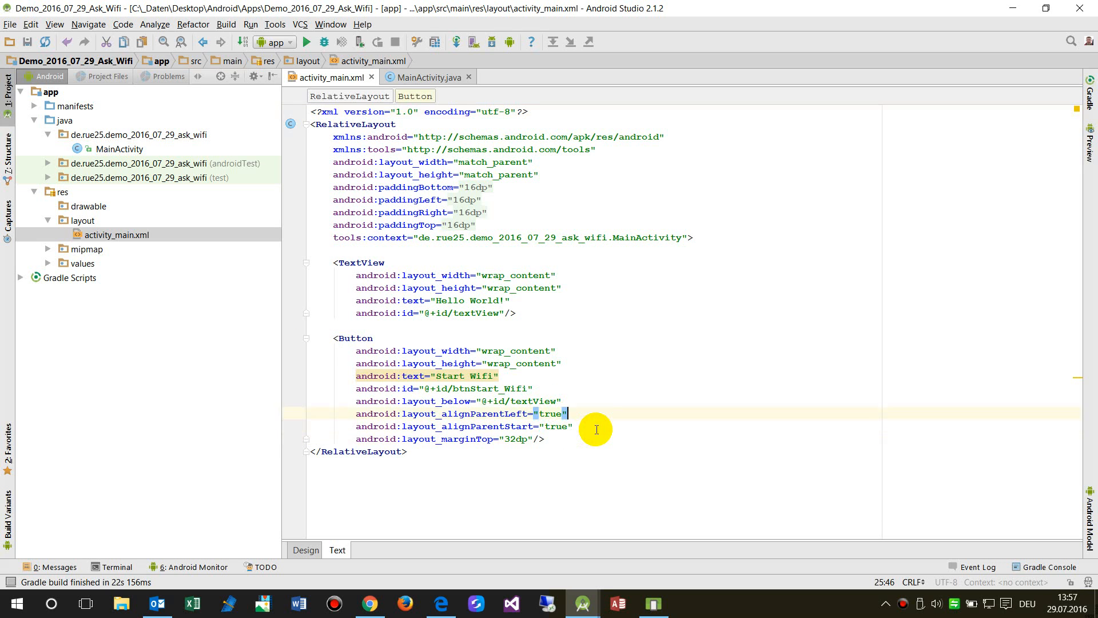
Add android:onClick="btnStart_Wifi_onClick" to the button and bring up fixes for the missing method.
text(ont)
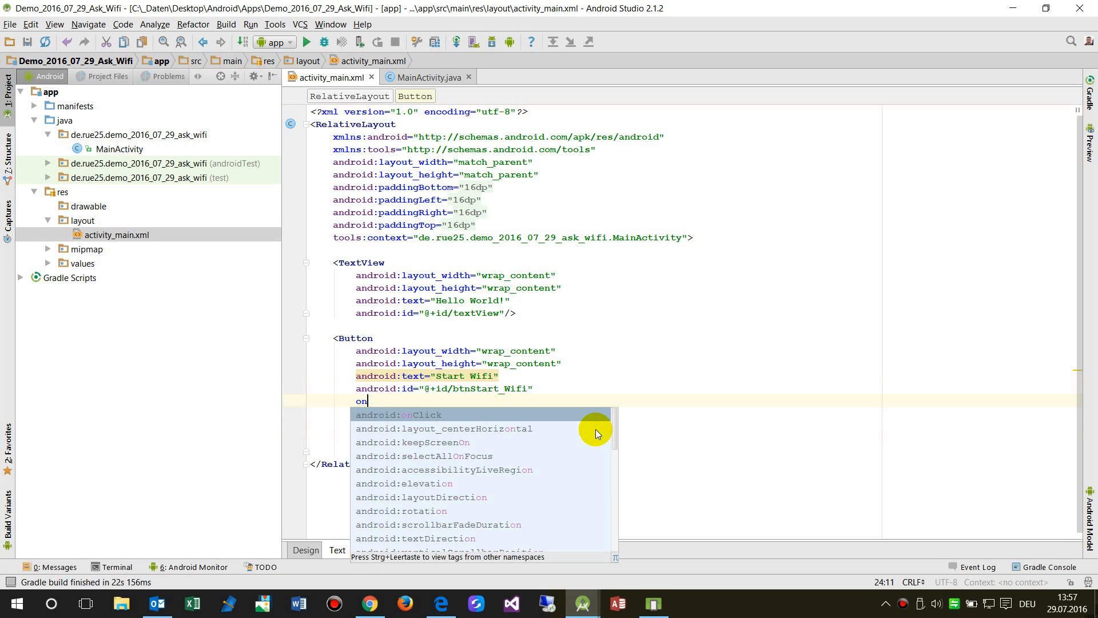
text(cl)
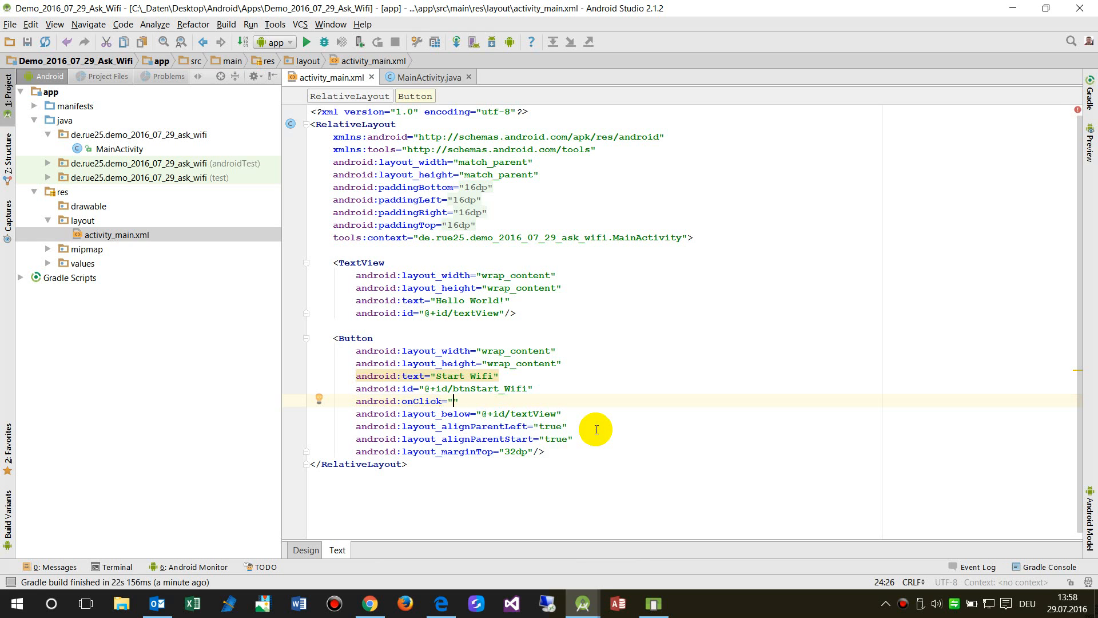
text(btnStart)
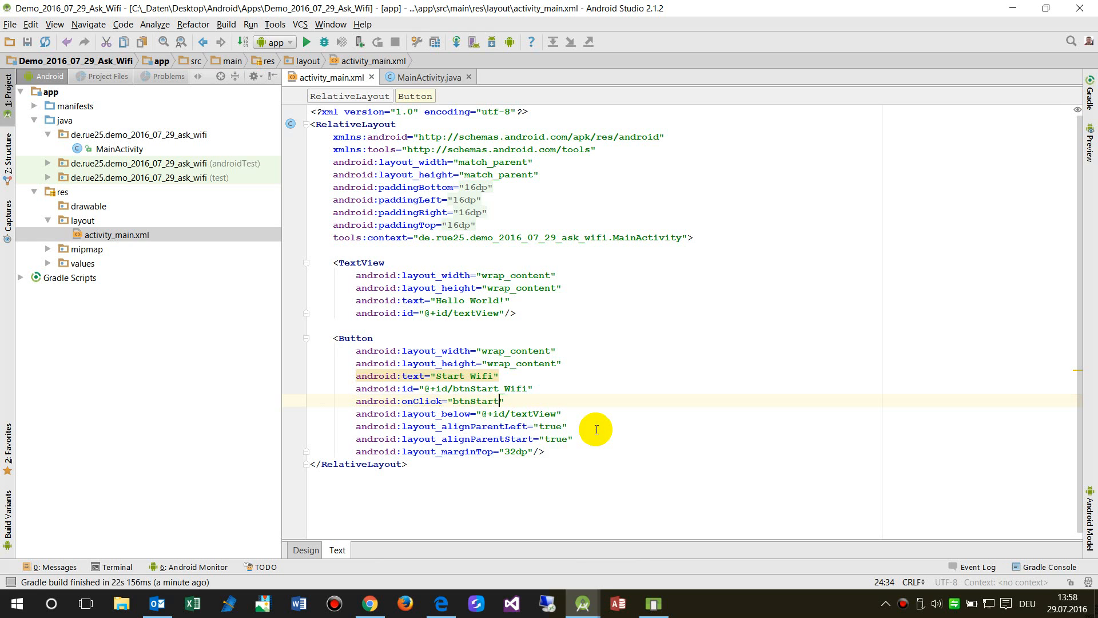
text(_Wifi)
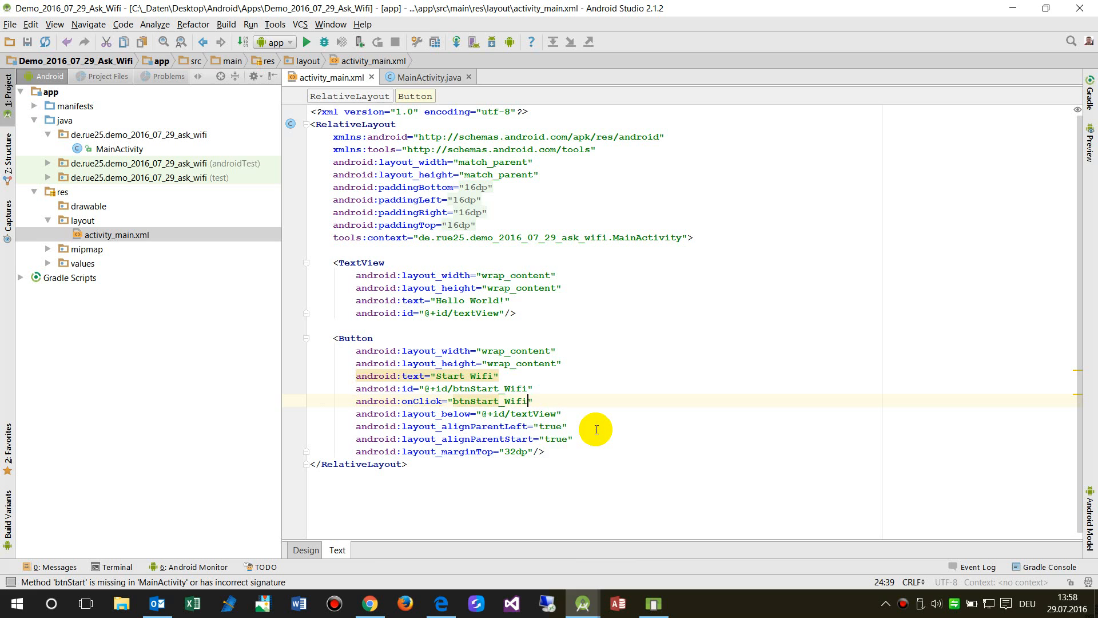
text(_onClick)
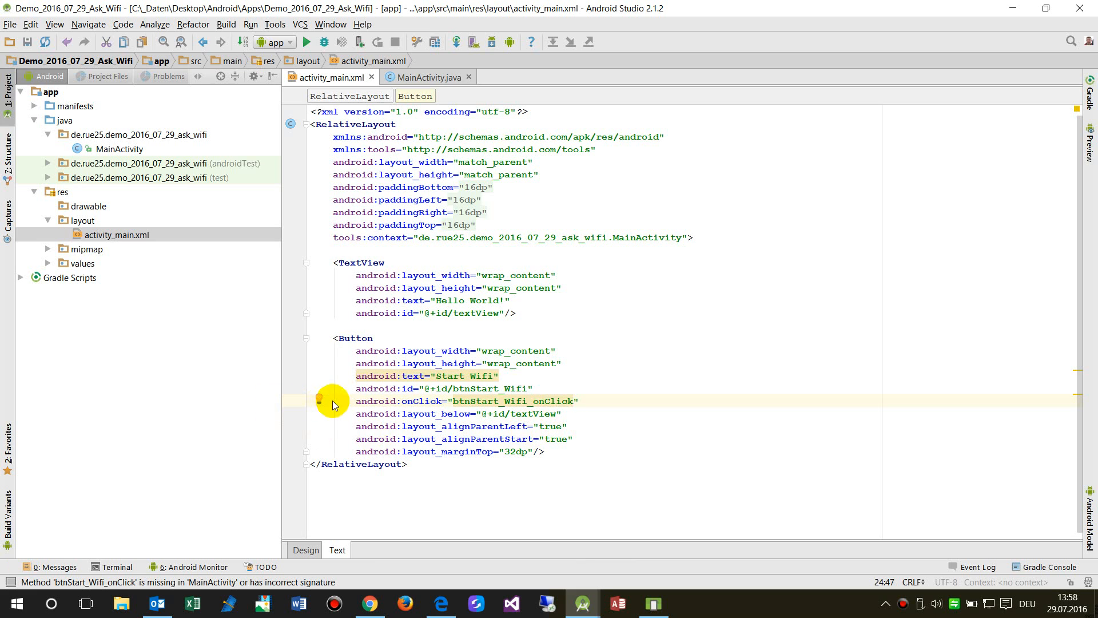
click(327, 395)
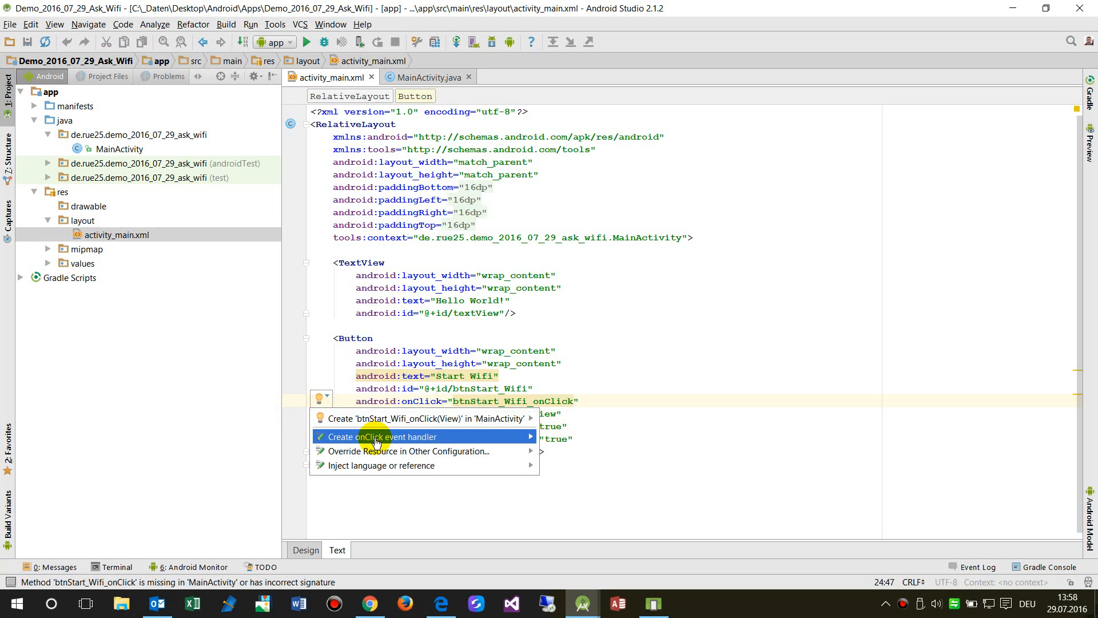
Generate btnStart_Wifi_onClick with the Wi-Fi settings intent code, importing Intent and Settings.
click(378, 437)
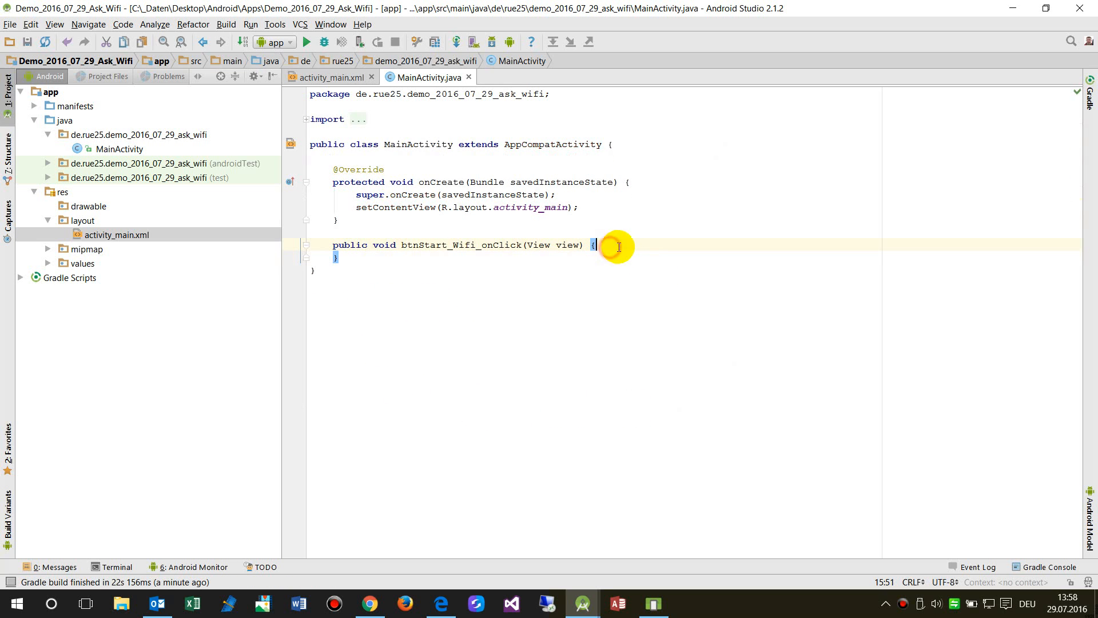
key(enter)
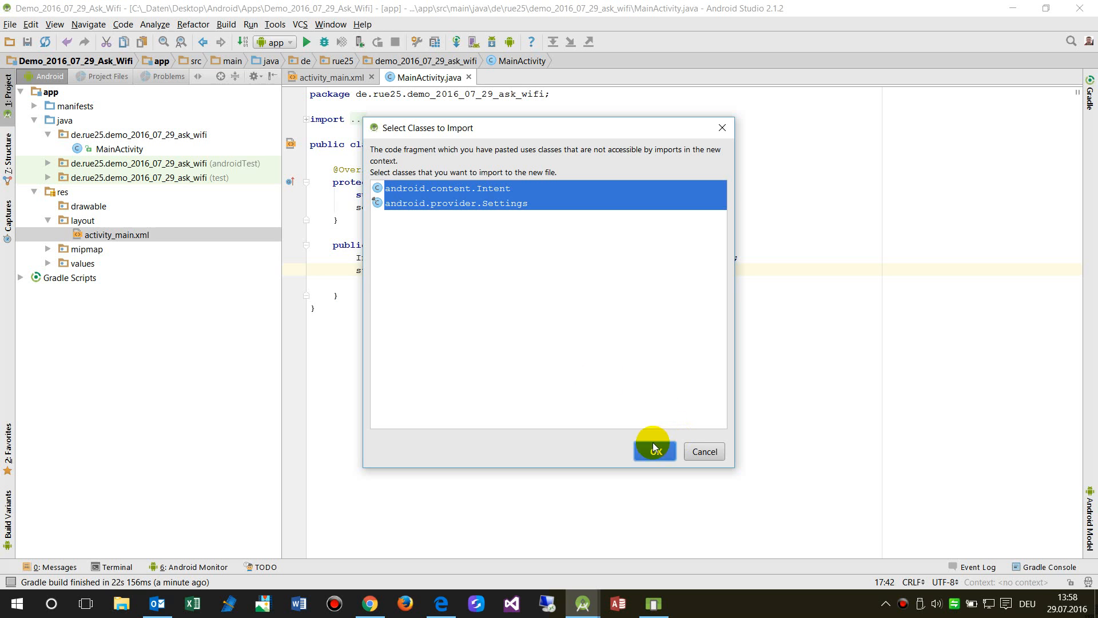
click(652, 451)
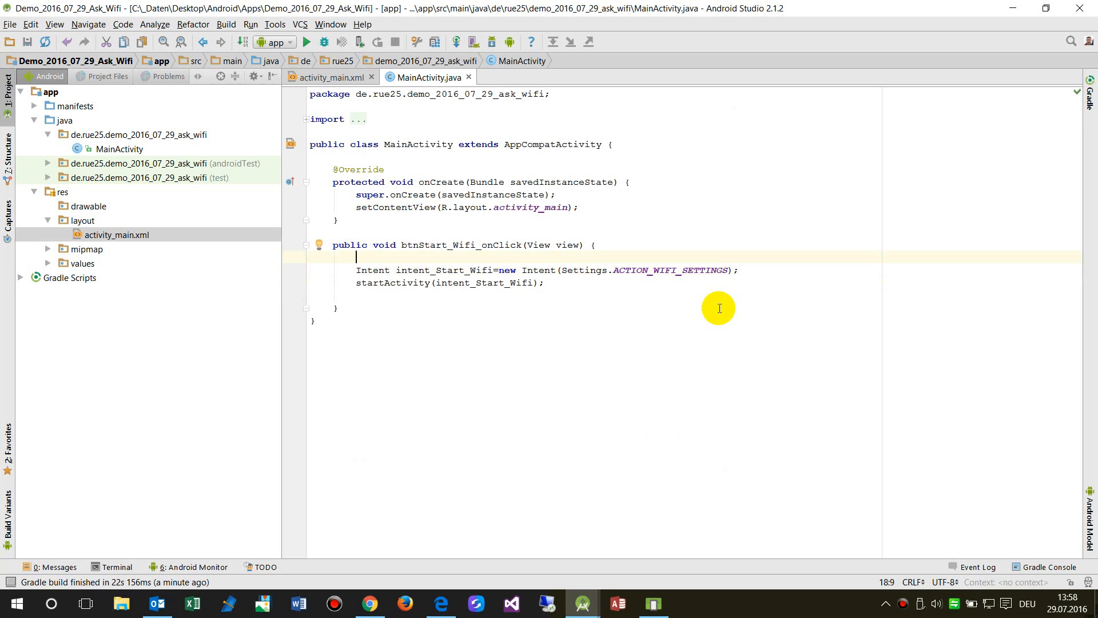
text(//)
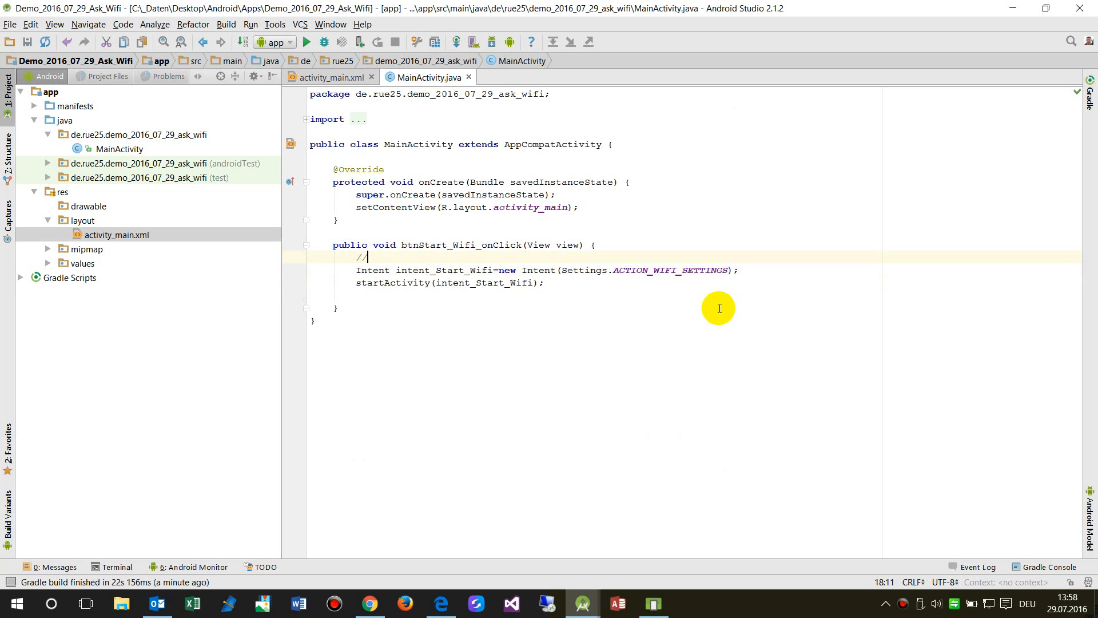
Wrap the handler body in '//---< btnStart_Wifi_onClick() >--' opening and closing marker comments.
text(---<)
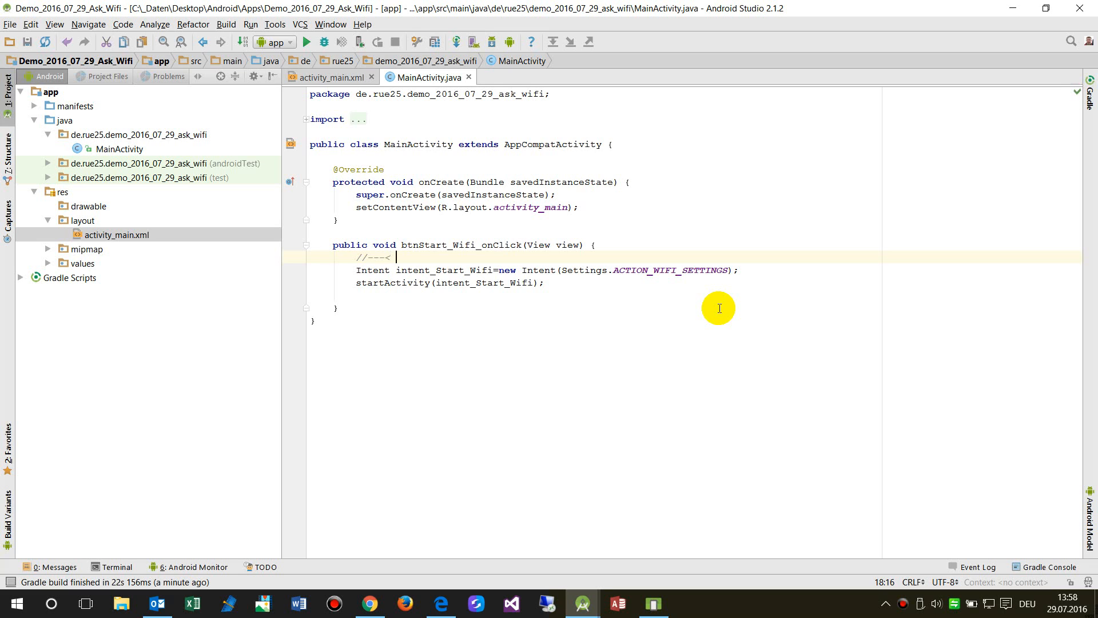
text(start Wifi >--)
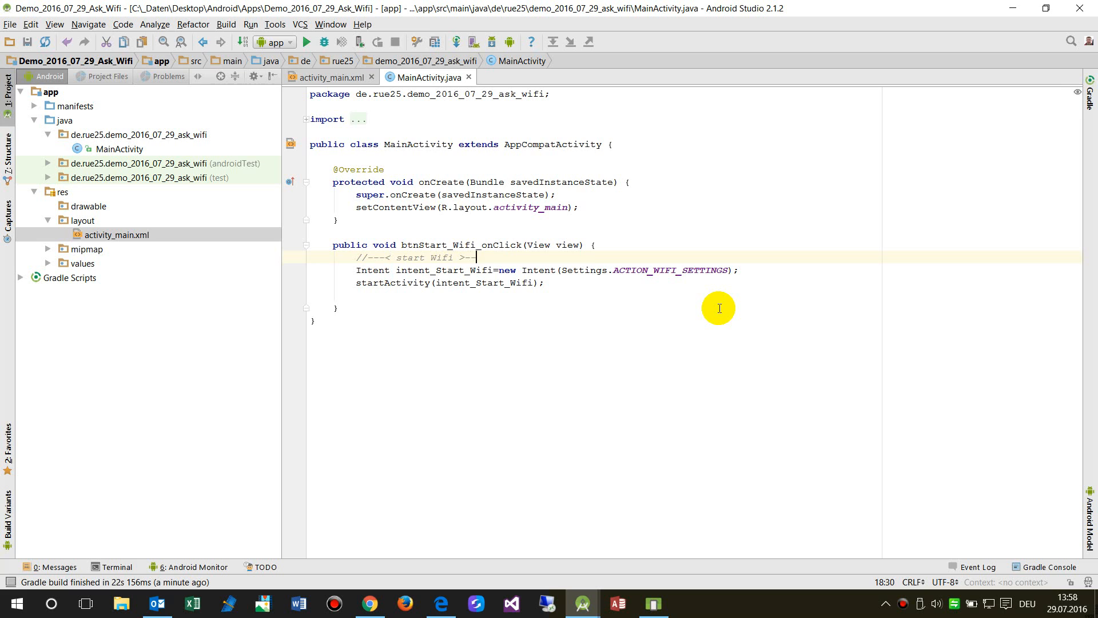
double_click(460, 245)
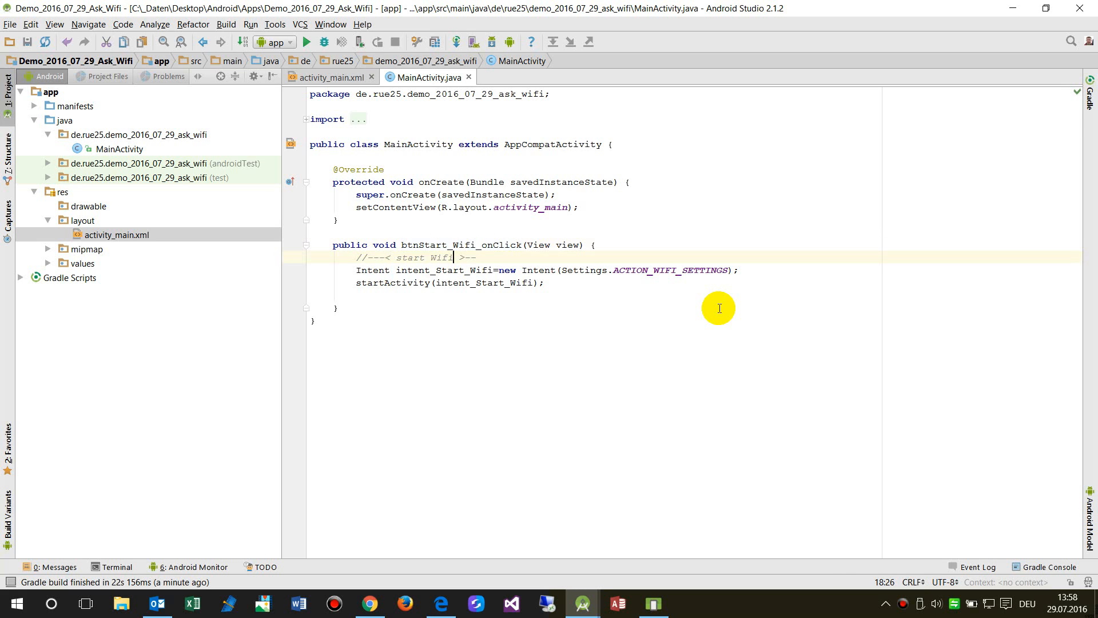
text(btnStart_Wifi_onClick())
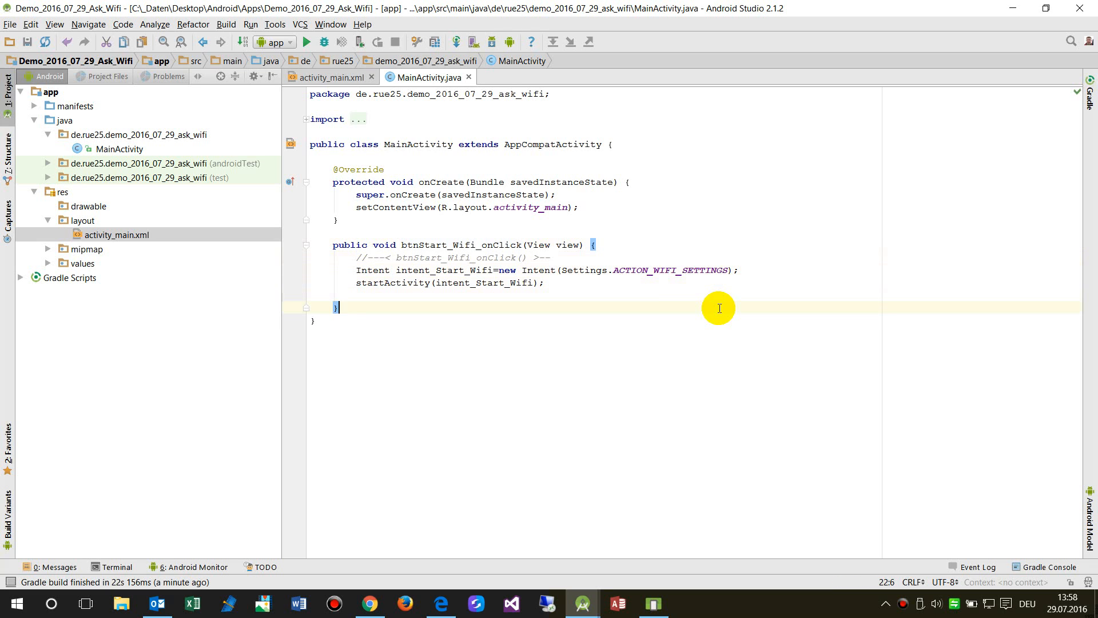
text(//---< btnStart_Wifi_onClick() >--)
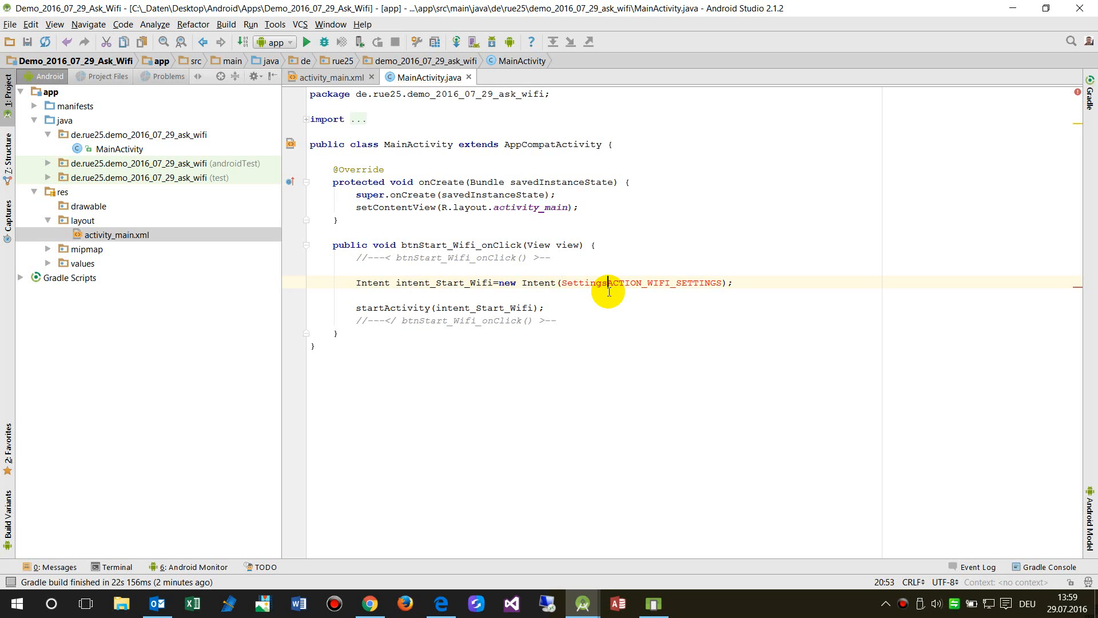
Restore the missing dot in Settings.ACTION_WIFI_SETTINGS to clear the error.
text(.)
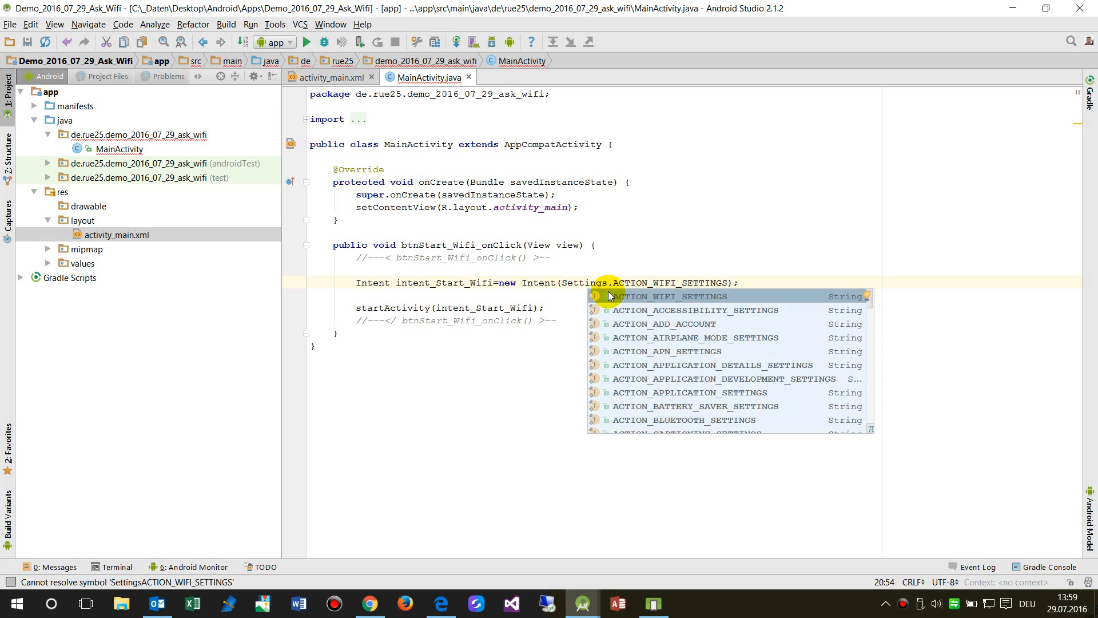
scroll(down, 3)
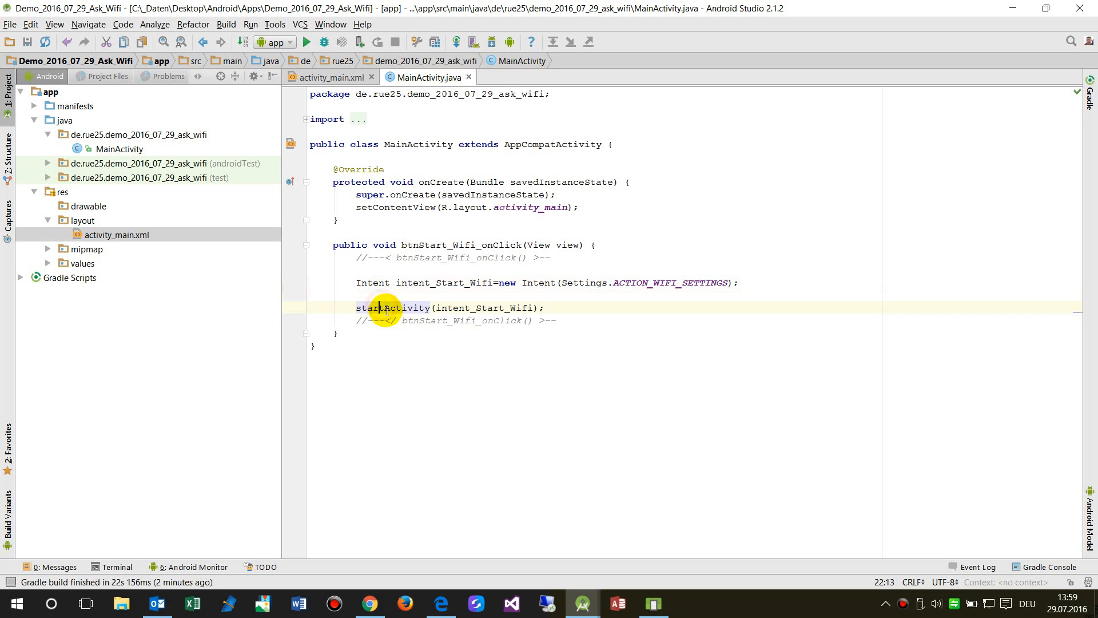
double_click(394, 308)
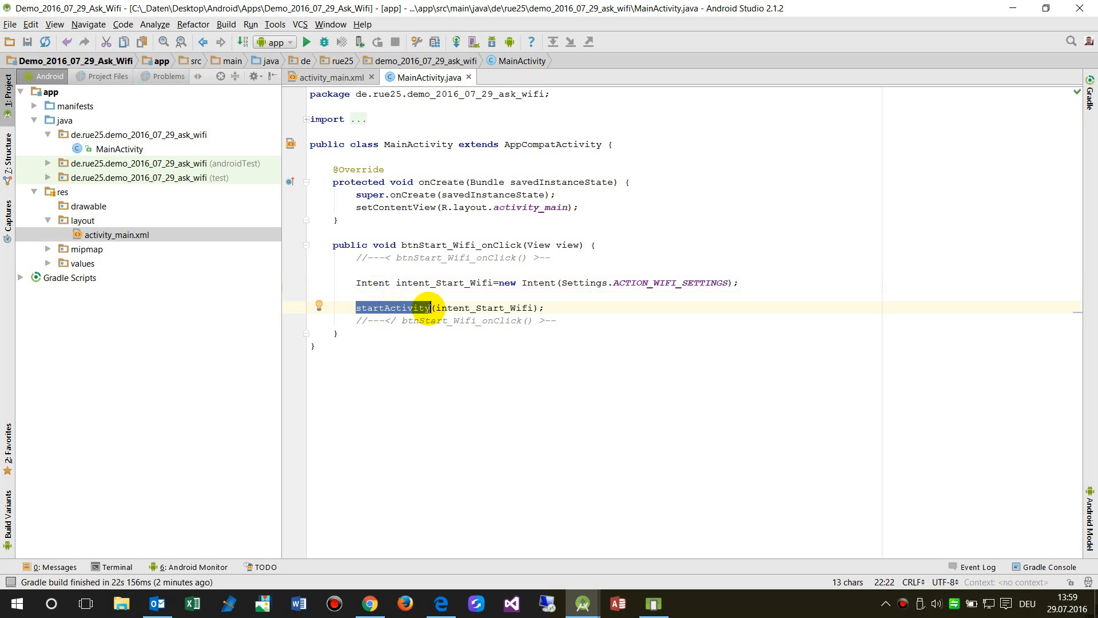
mouse_move(444, 153)
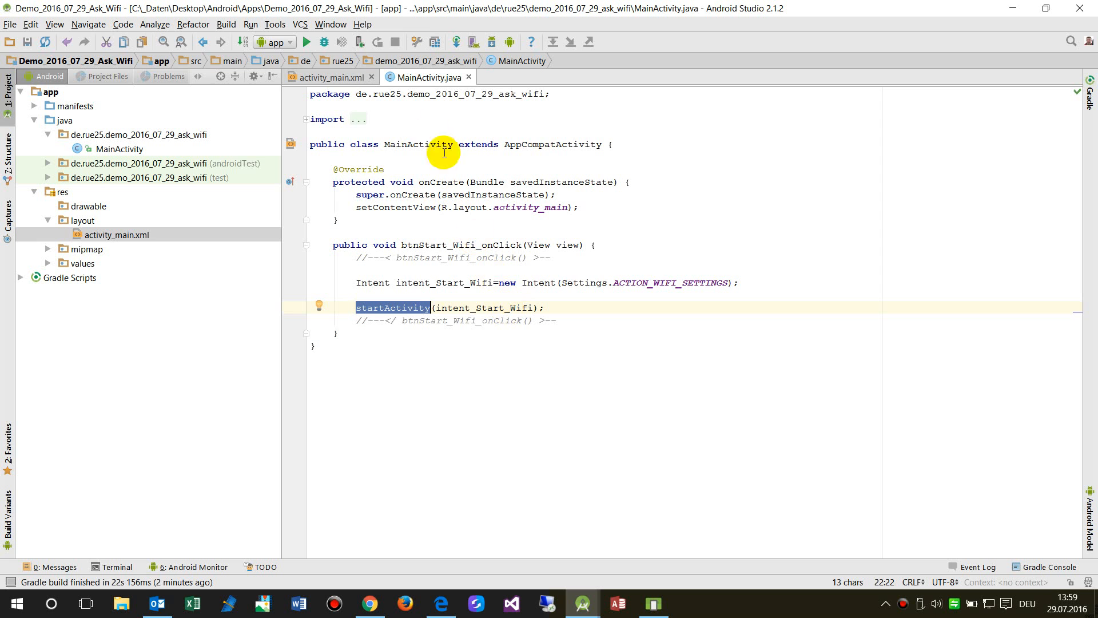
Debug the app on the Nexus 5X API 23 emulator, reusing that target for future launches.
click(327, 41)
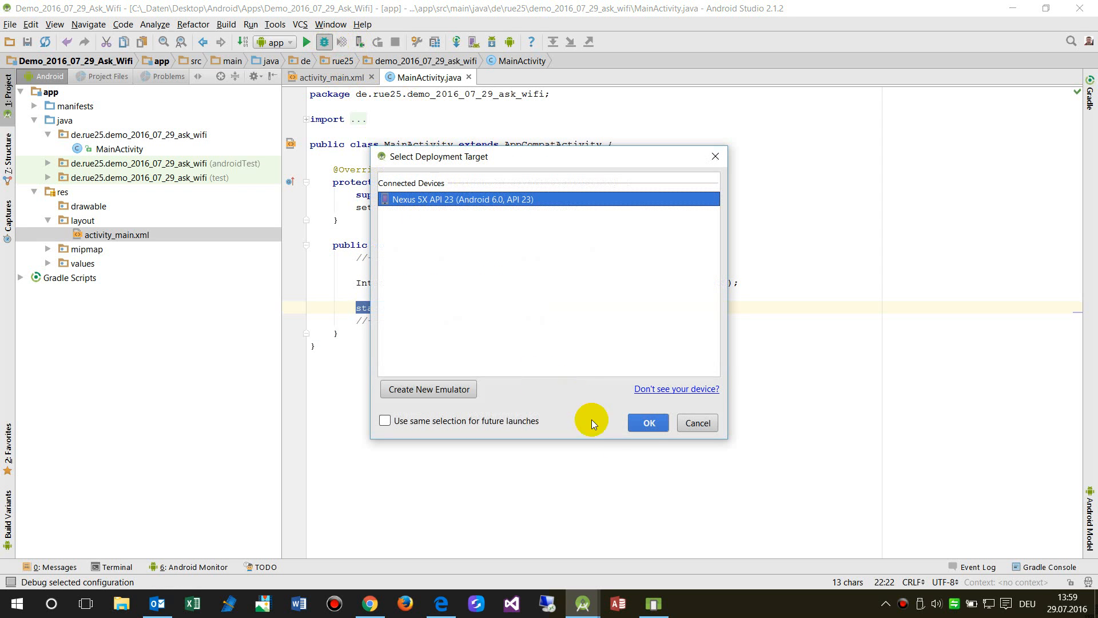
click(384, 420)
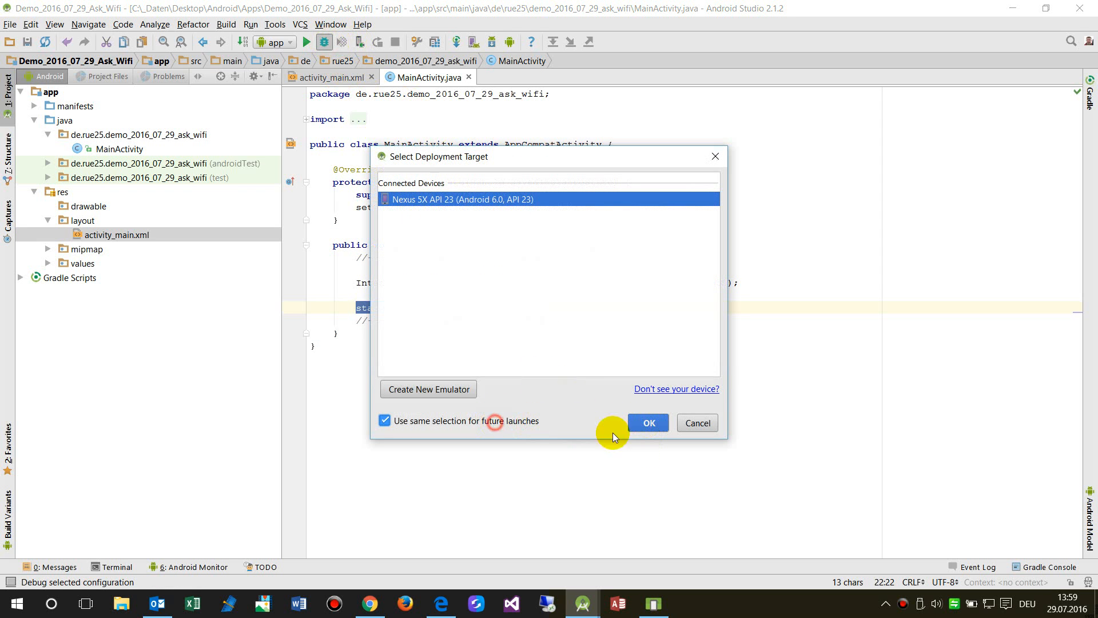
click(647, 422)
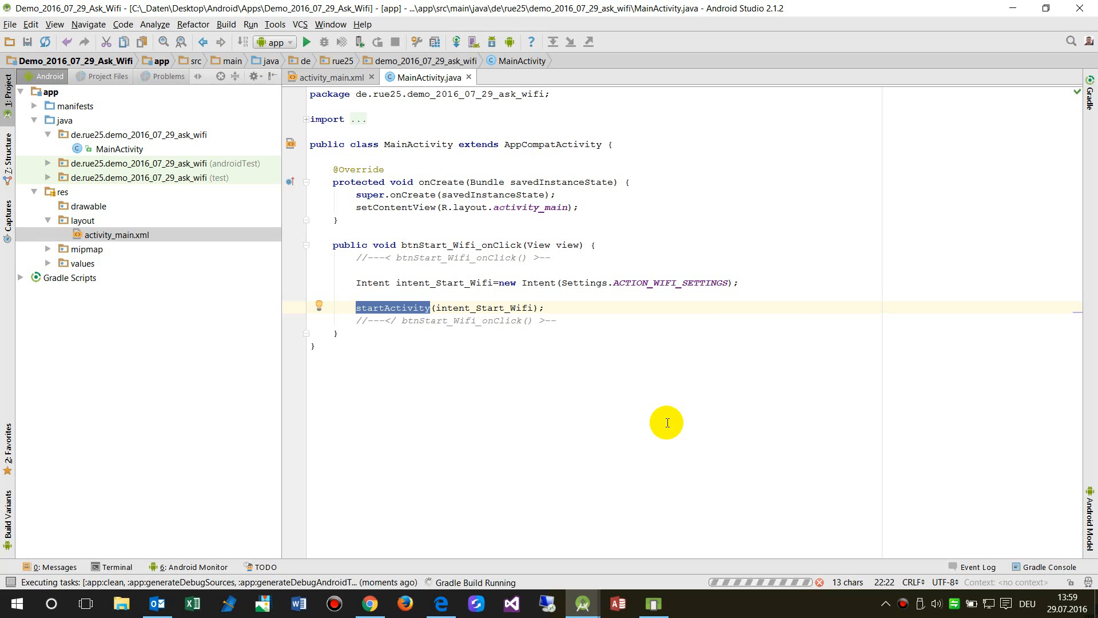
mouse_move(371, 282)
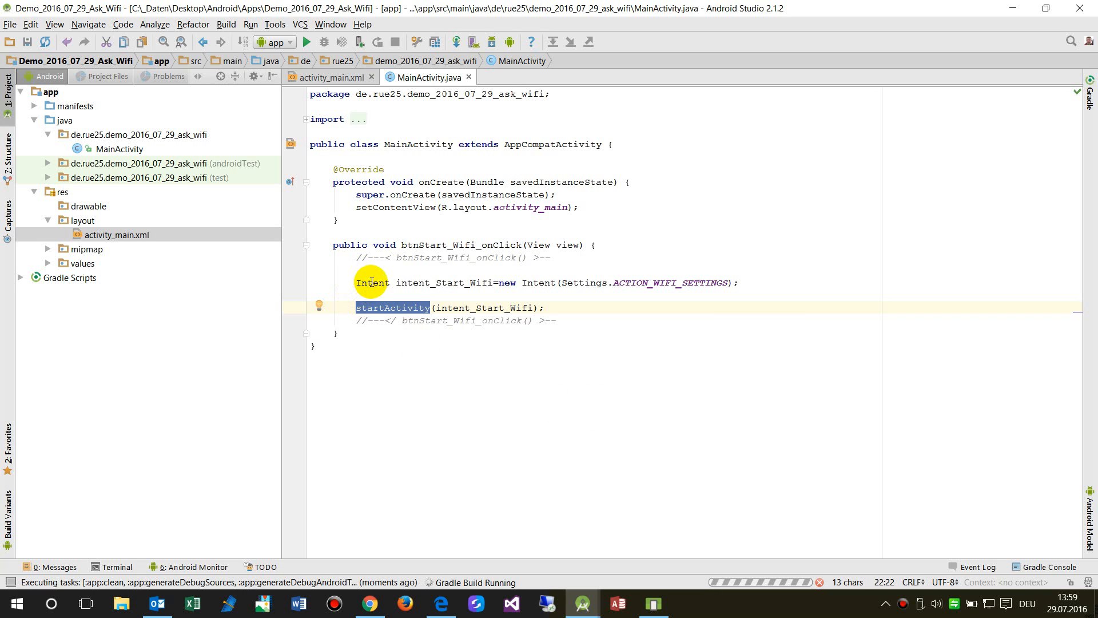
mouse_move(407, 282)
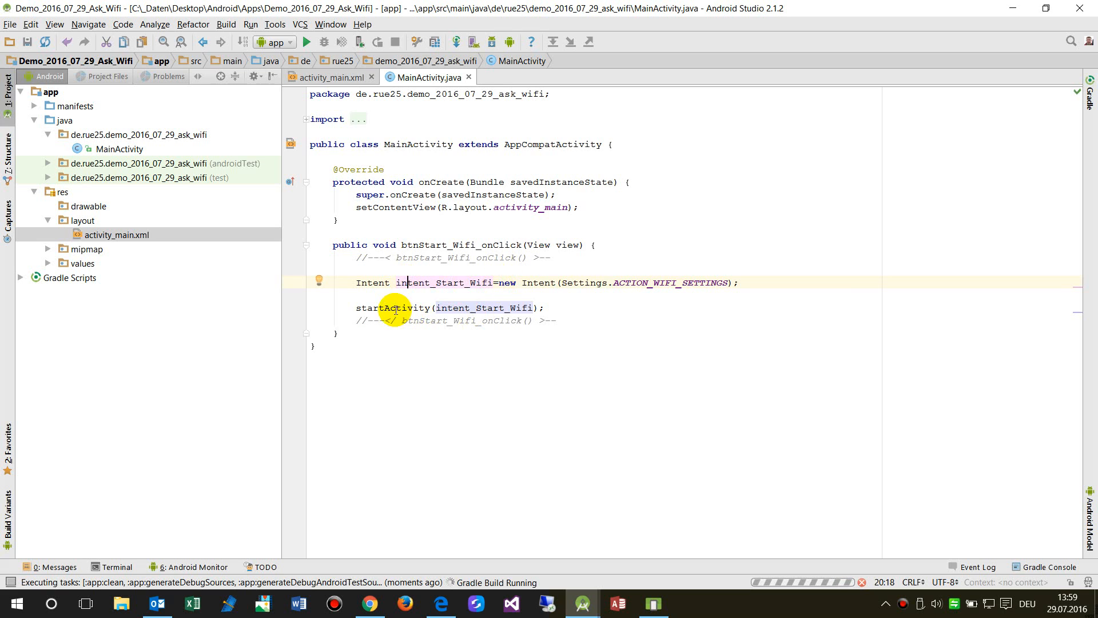
mouse_move(506, 411)
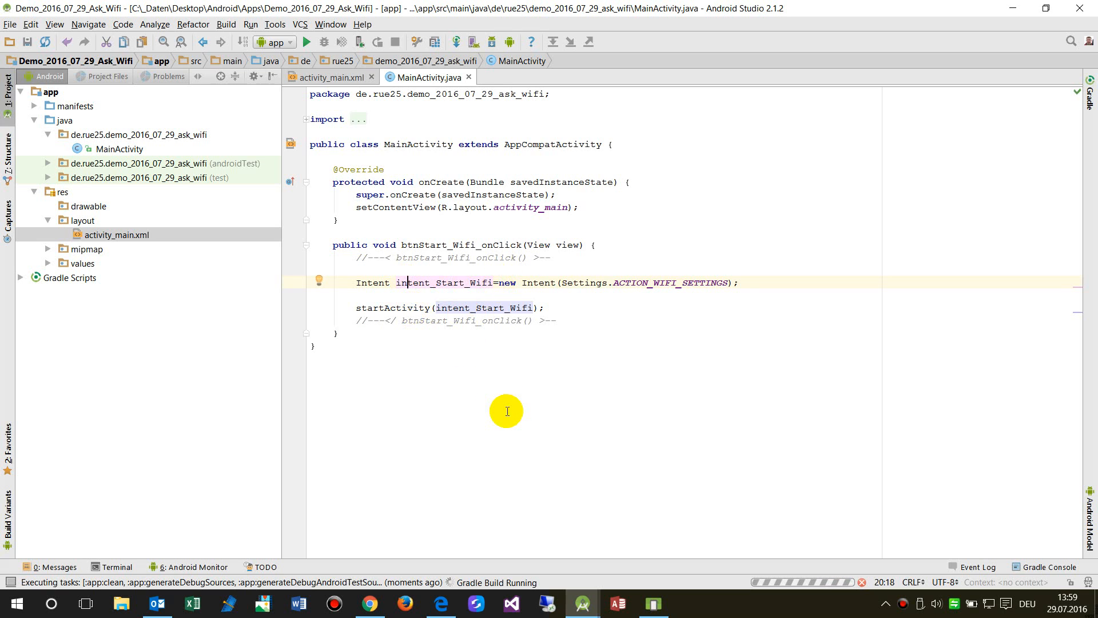
mouse_move(502, 409)
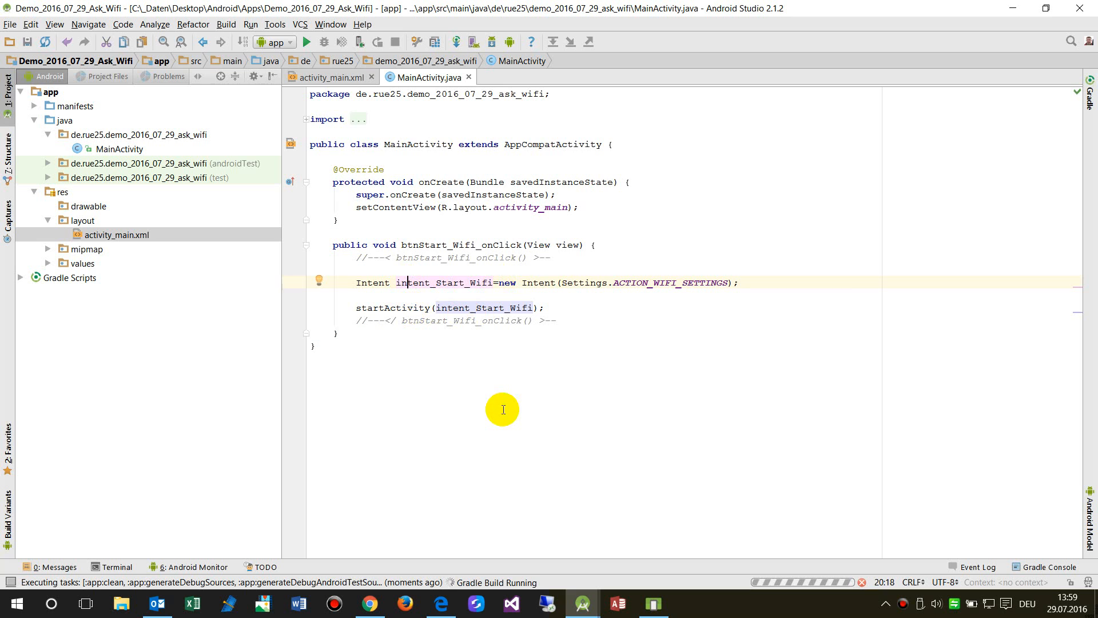
mouse_move(446, 553)
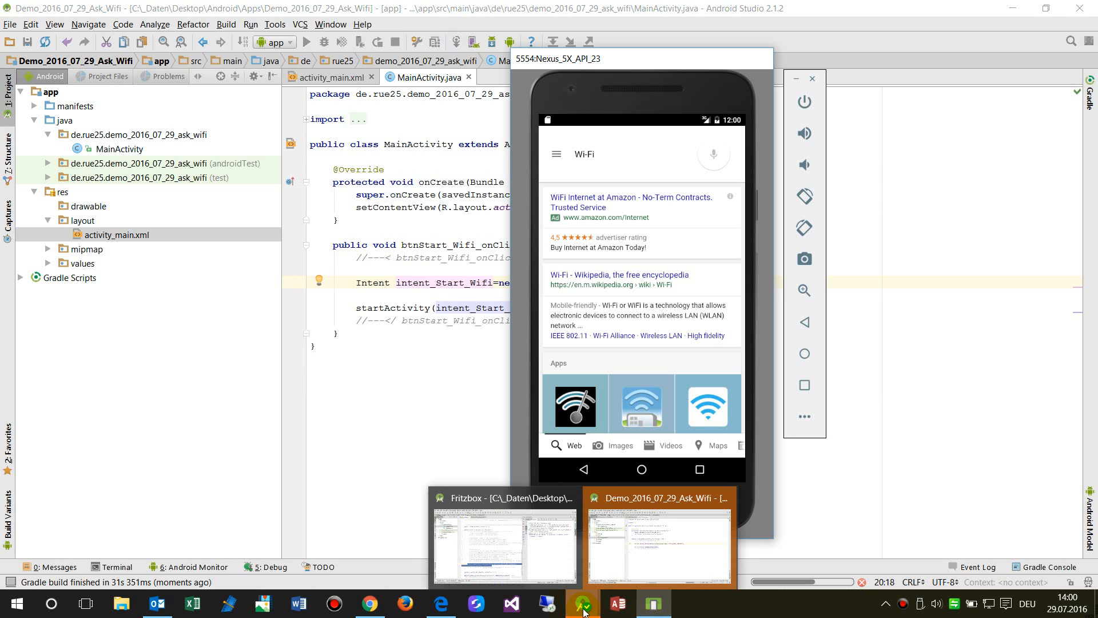
Tap START WIFI in the emulator app, then switch Wi-Fi on in settings.
click(323, 41)
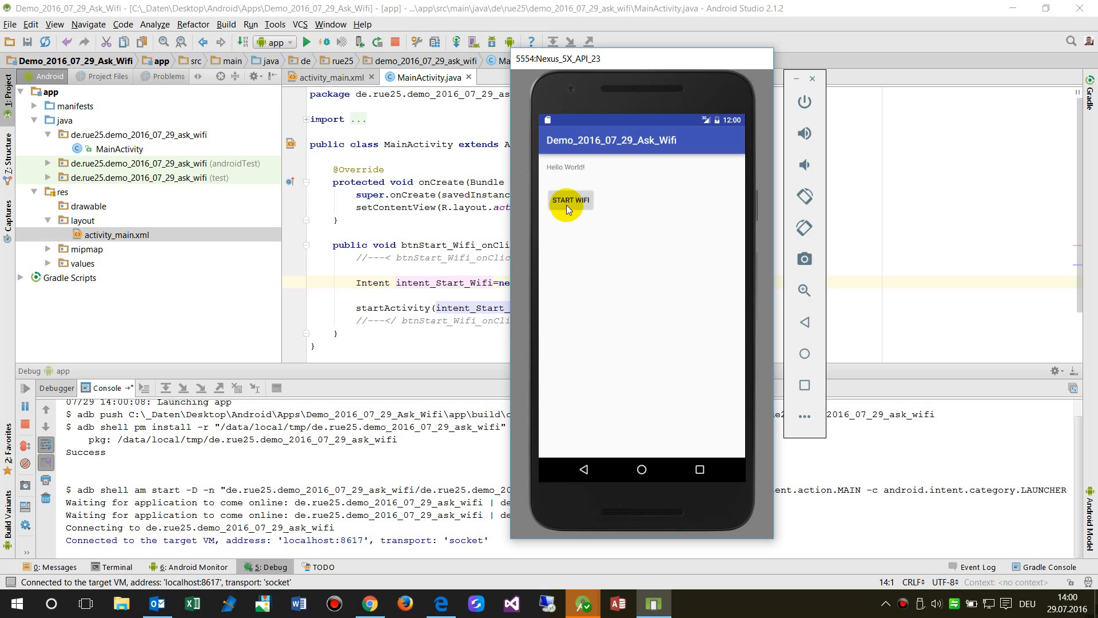
click(570, 200)
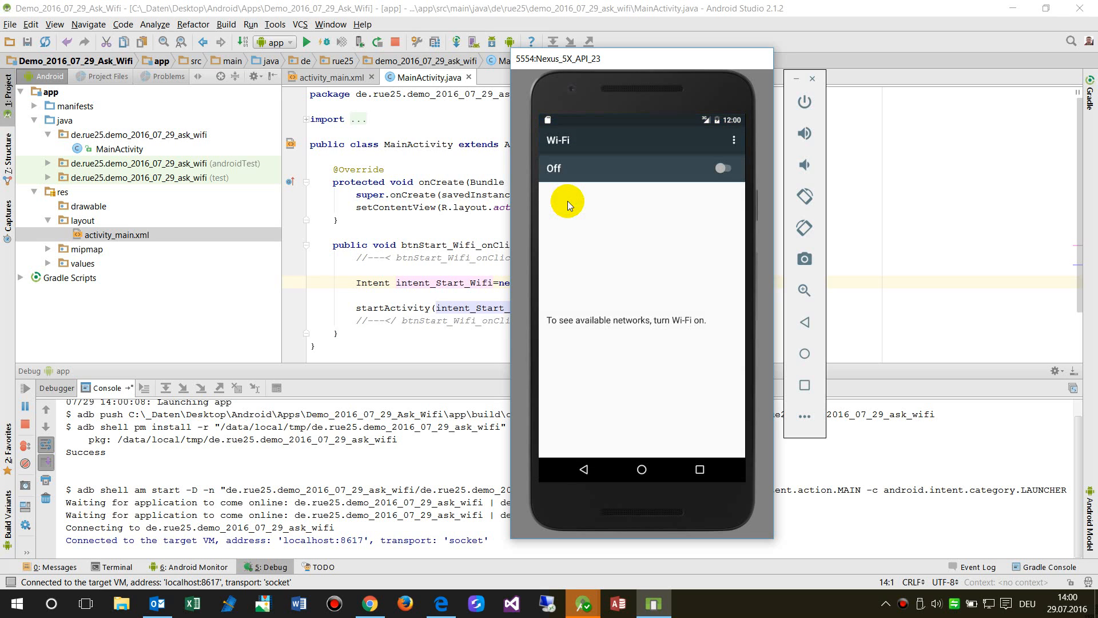
mouse_move(561, 261)
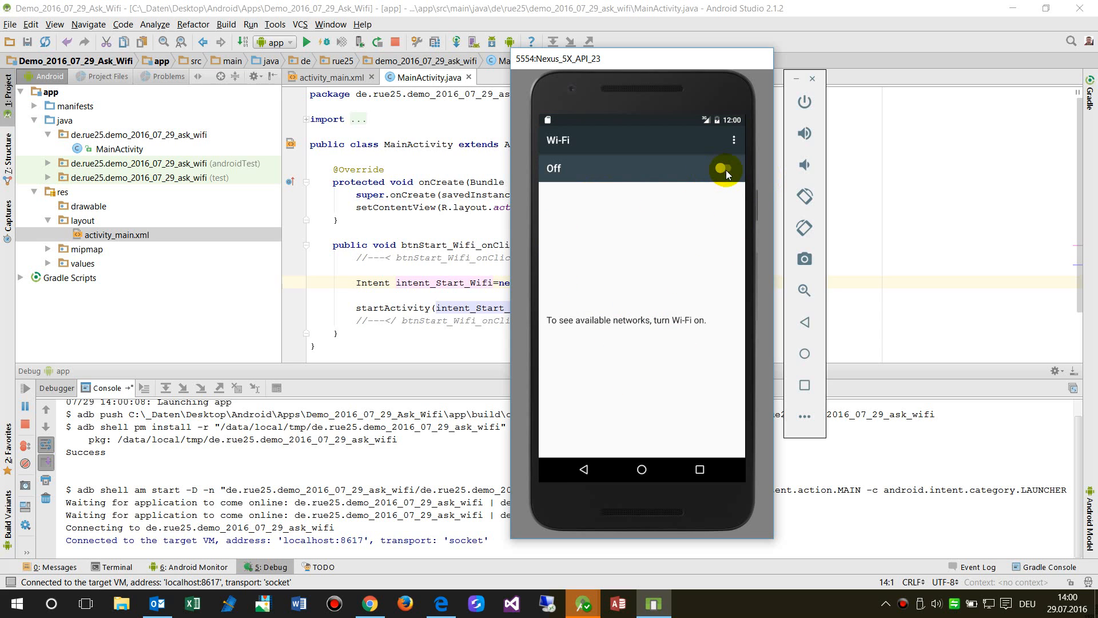
click(726, 168)
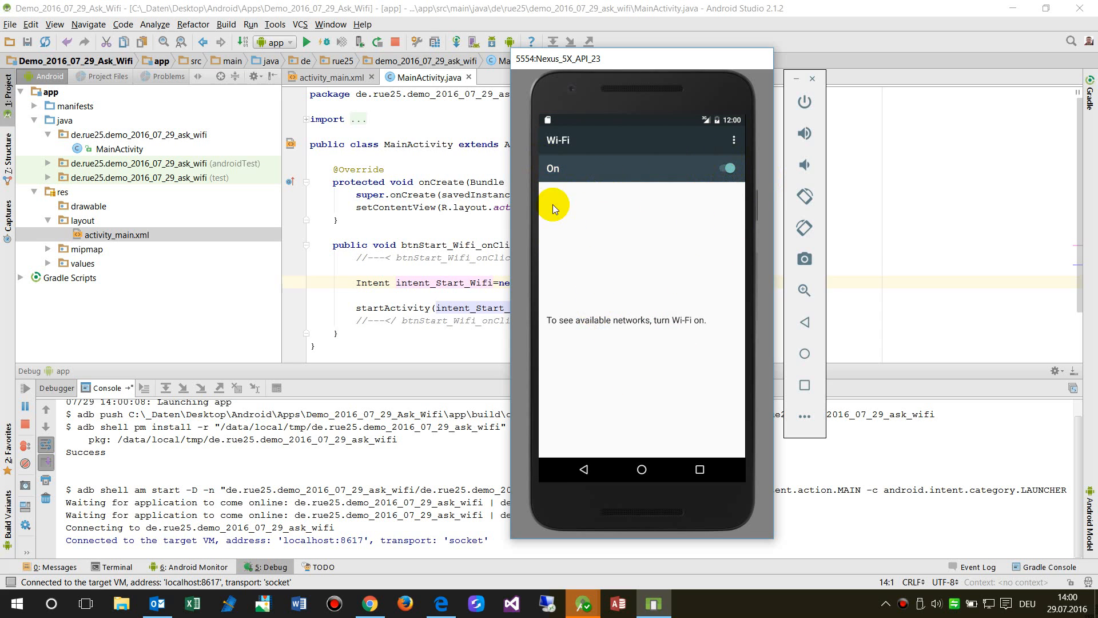
mouse_move(589, 251)
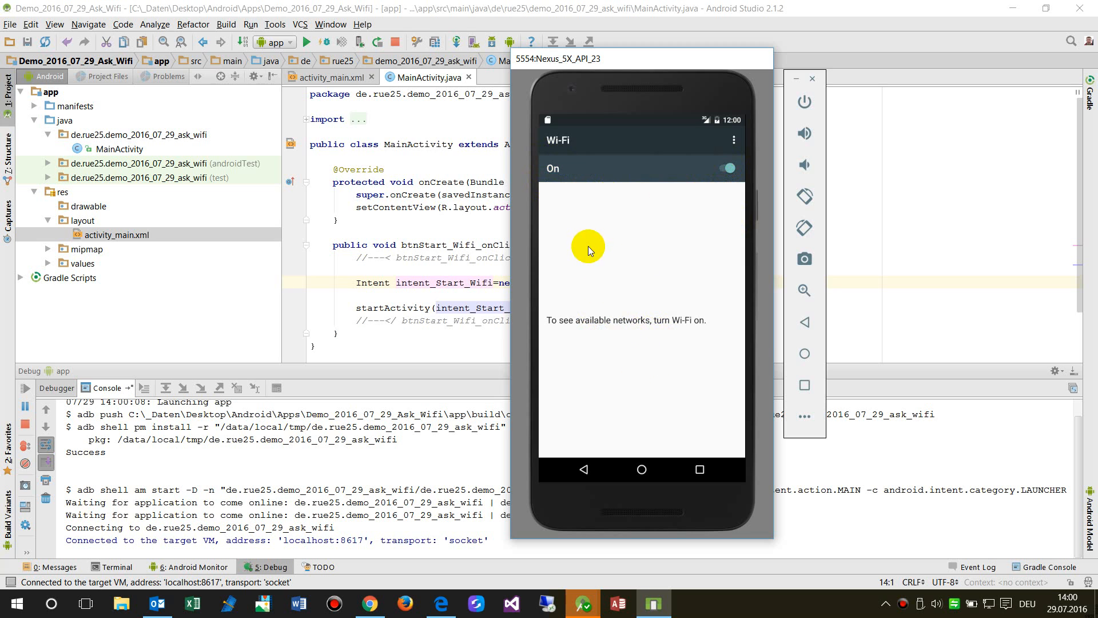
mouse_move(621, 138)
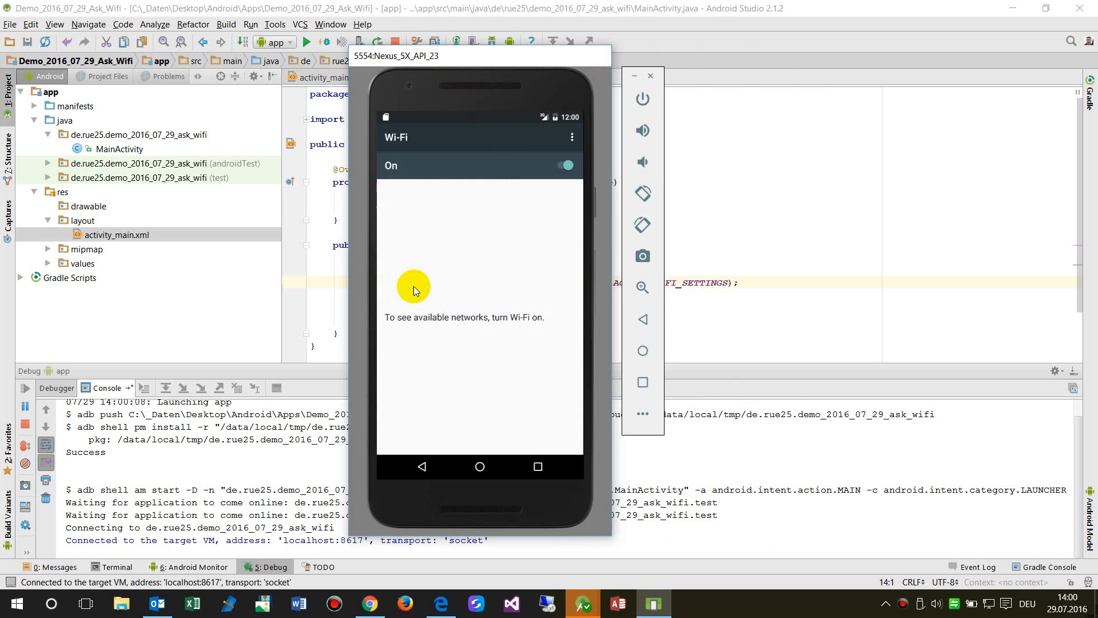
mouse_move(458, 349)
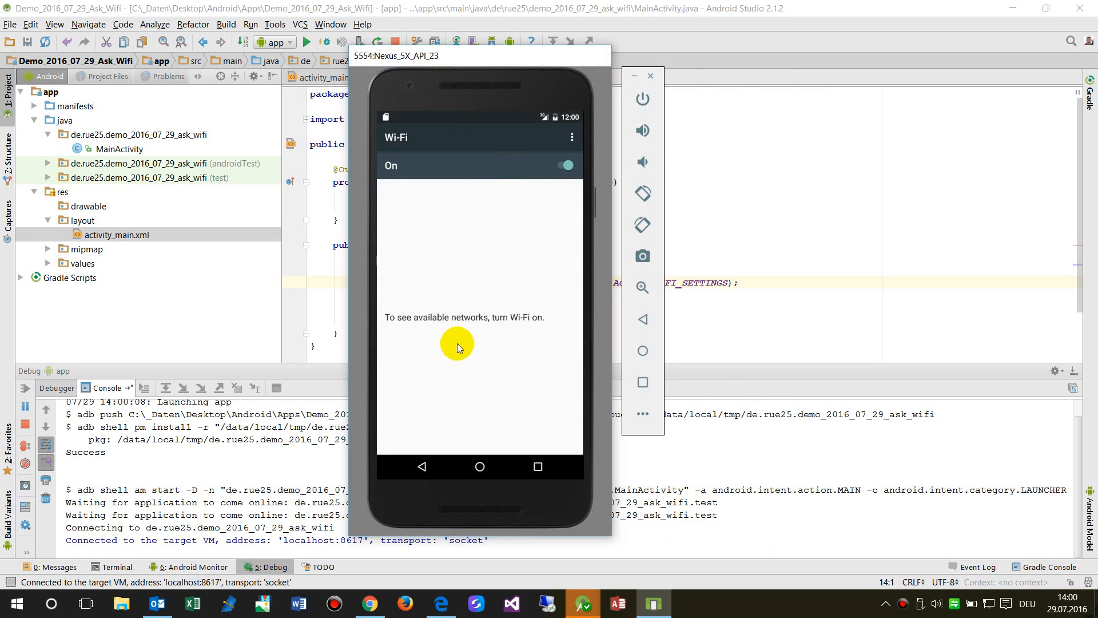
mouse_move(407, 240)
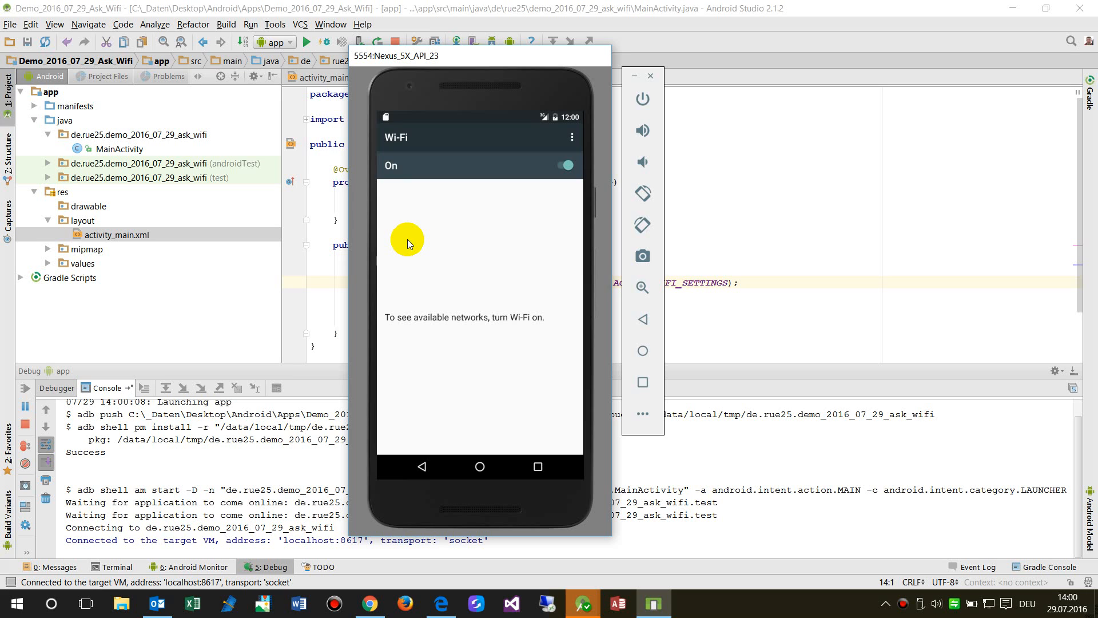
mouse_move(440, 239)
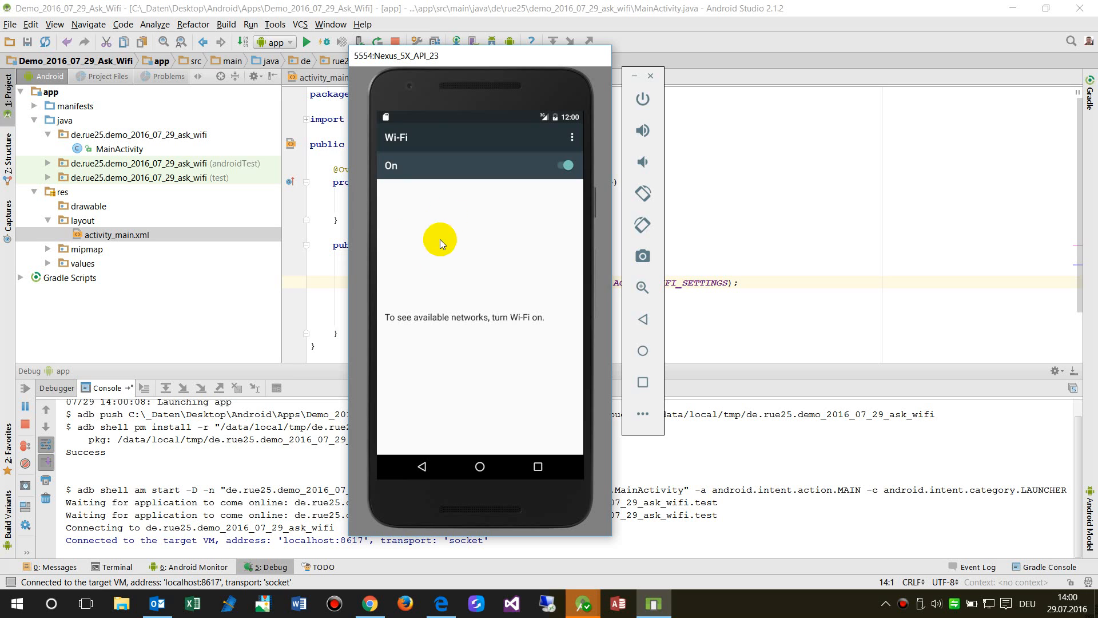
mouse_move(430, 285)
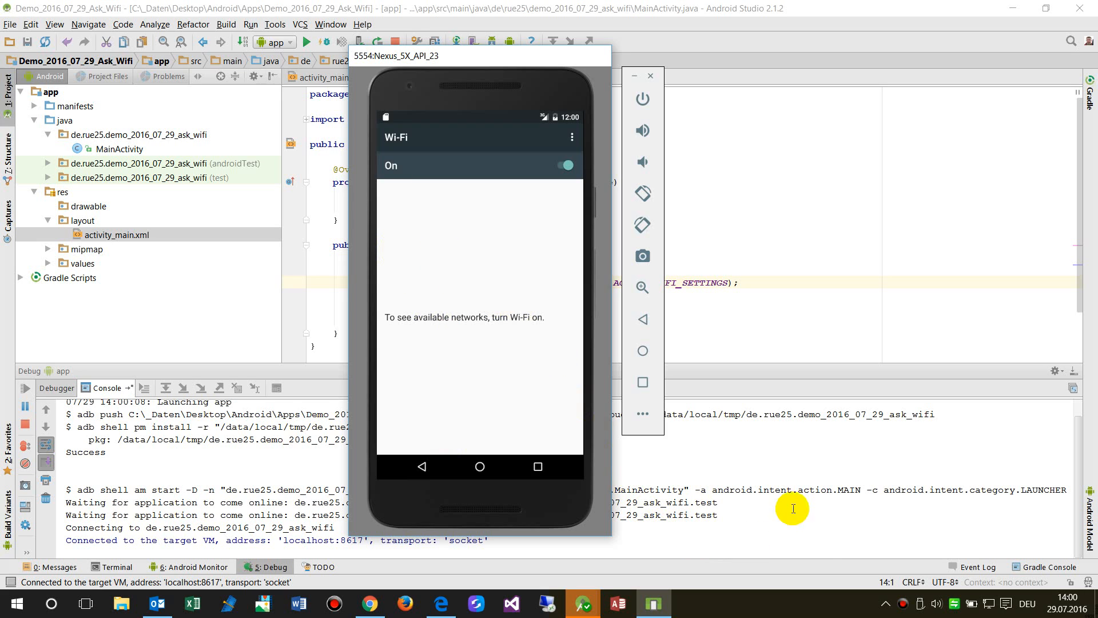
mouse_move(867, 613)
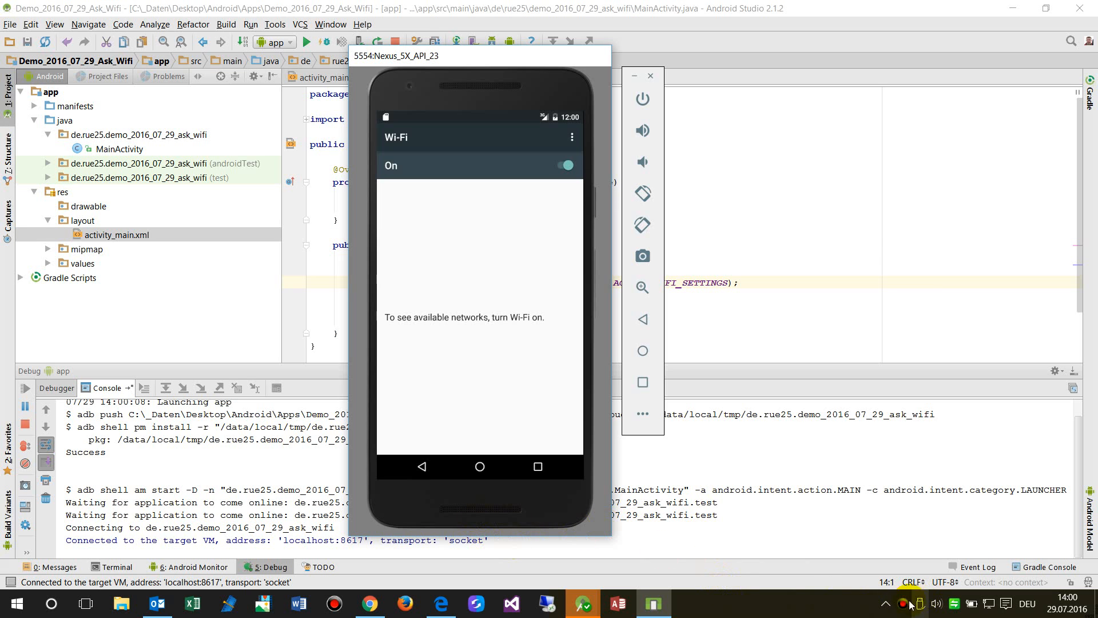
mouse_move(863, 608)
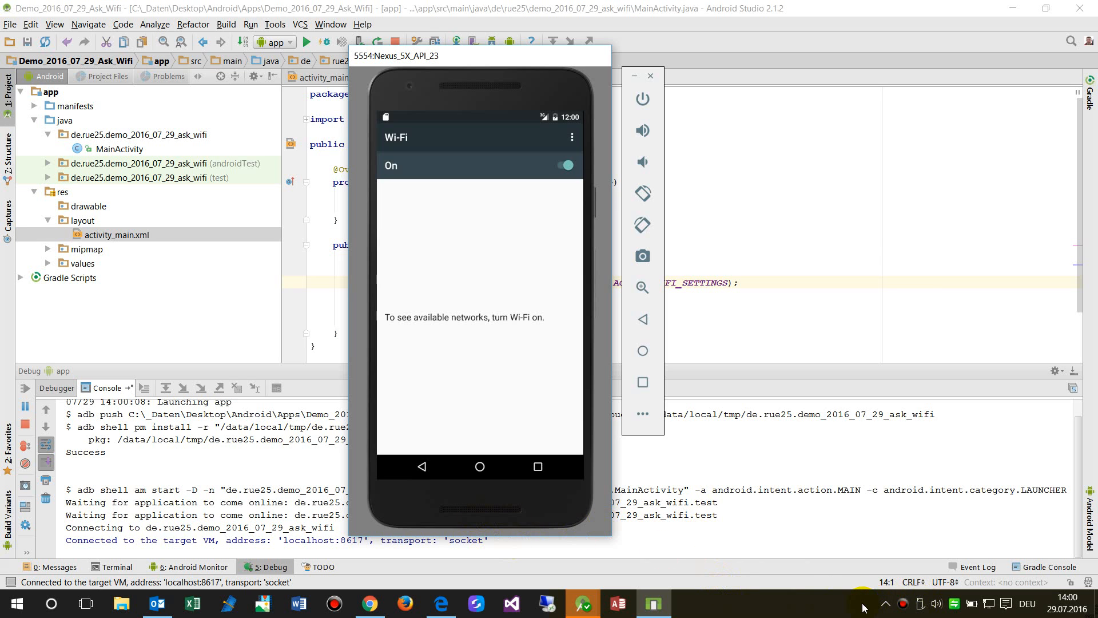